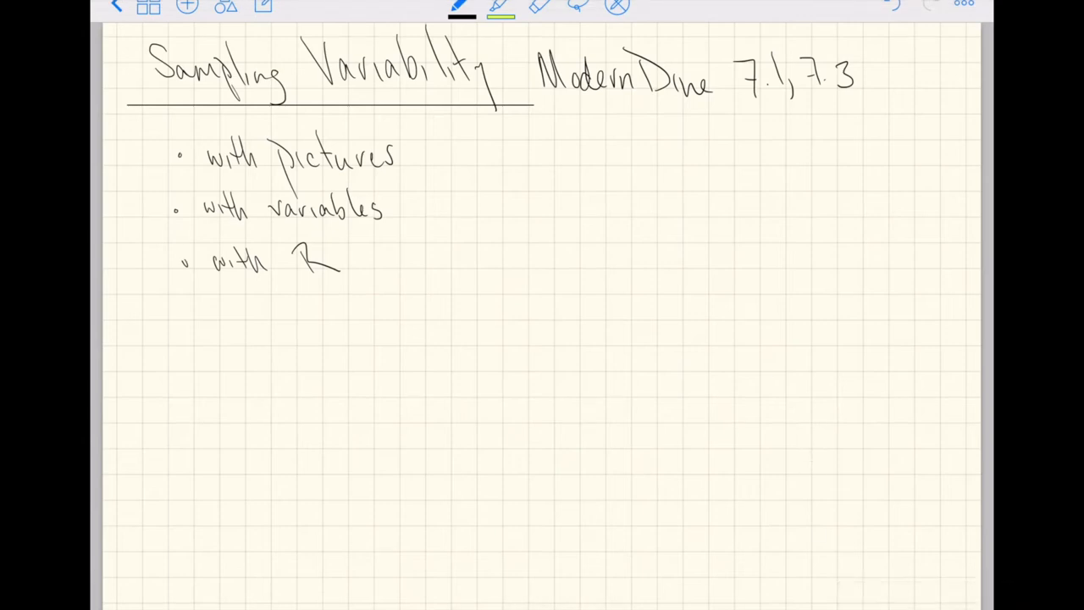
- Erase the malformed final letters of the 'Sampling Variability' title and return to the pen
{"action": "left_click", "coordinate": [539, 7]}
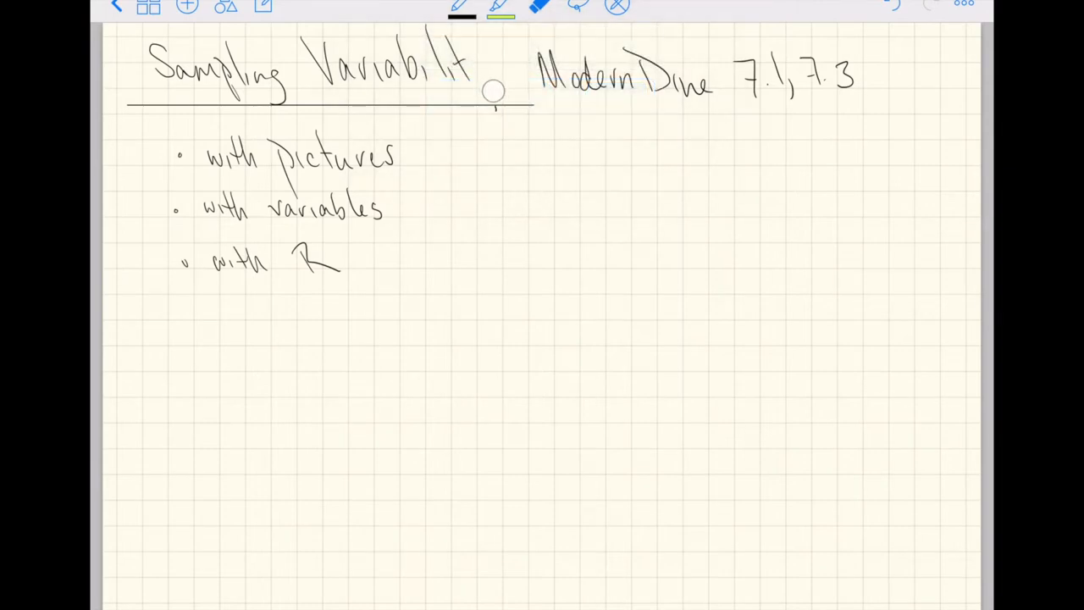
{"action": "left_click", "coordinate": [461, 9]}
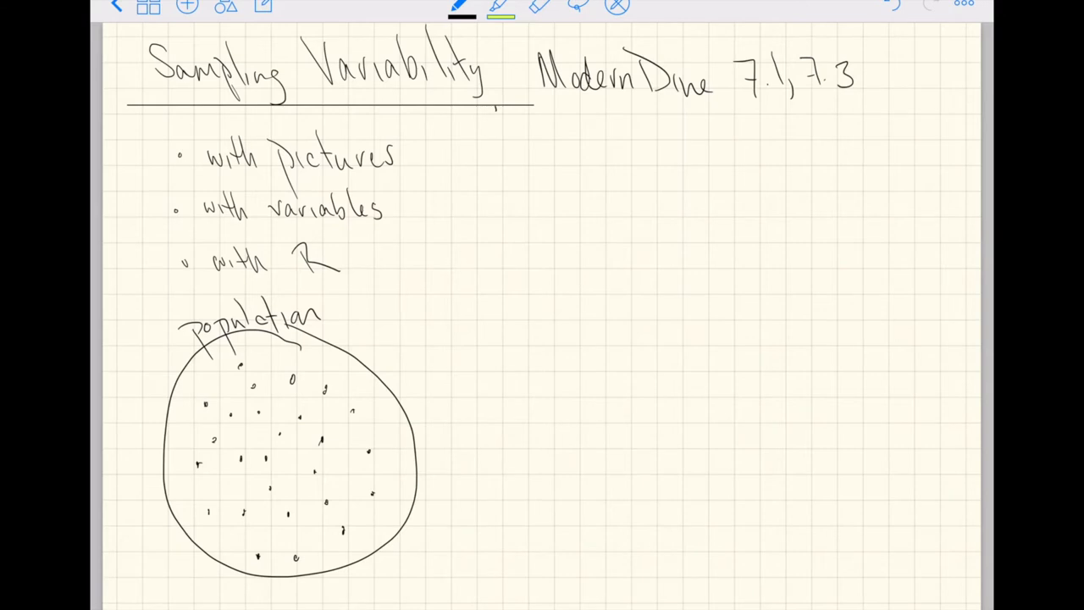
- Draw a small oval linked by lines to population dots and label it 'your sample'
{"action": "left_click_drag", "start_coordinate": [254, 414], "coordinate": [580, 301]}
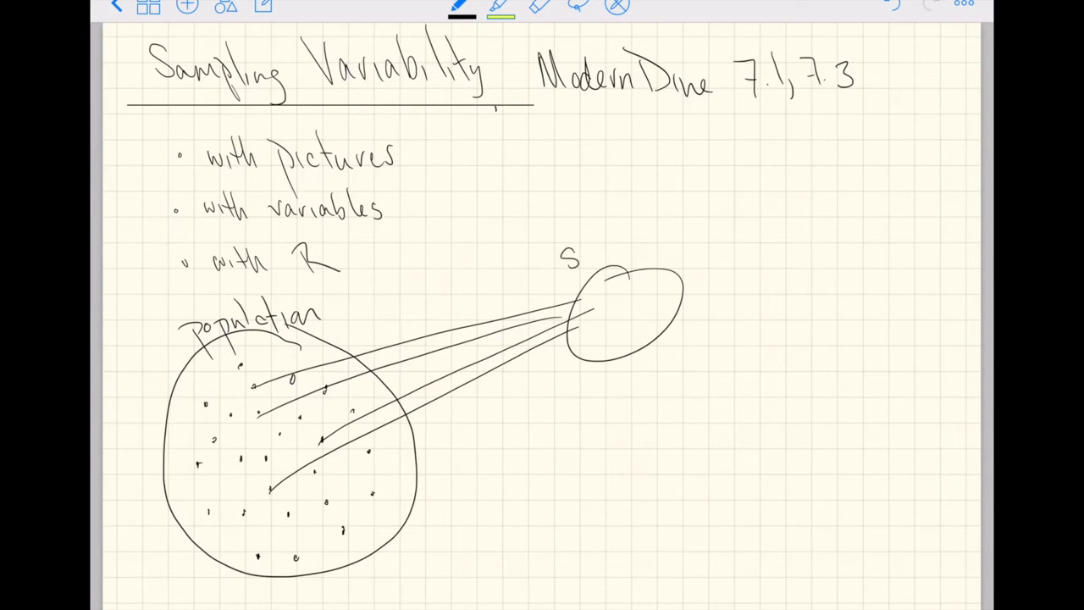
{"action": "type", "text": "Sampled"}
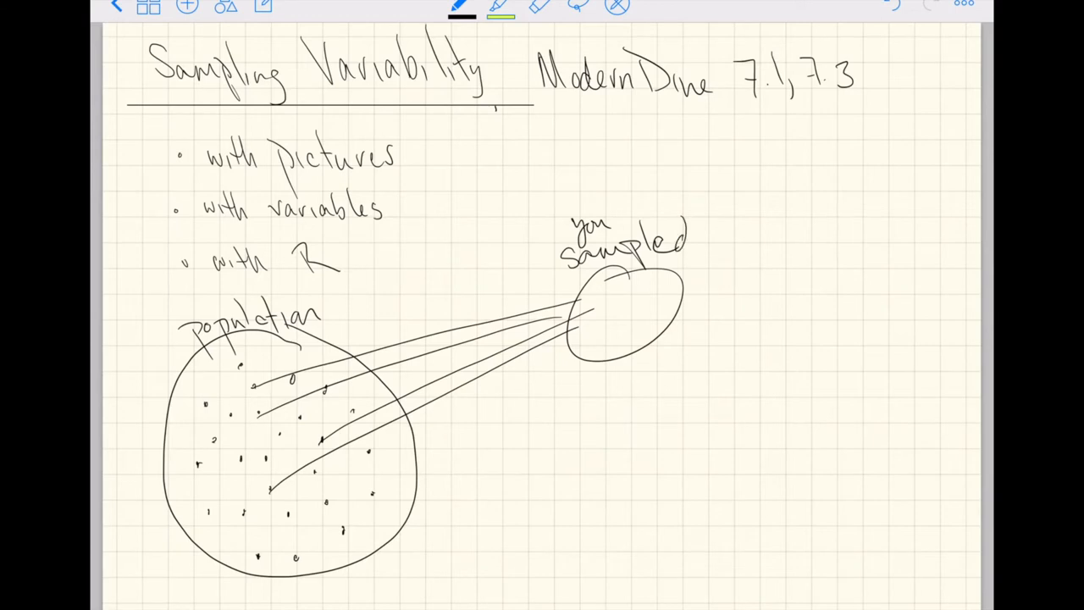
{"action": "left_click_drag", "start_coordinate": [547, 326], "coordinate": [601, 301]}
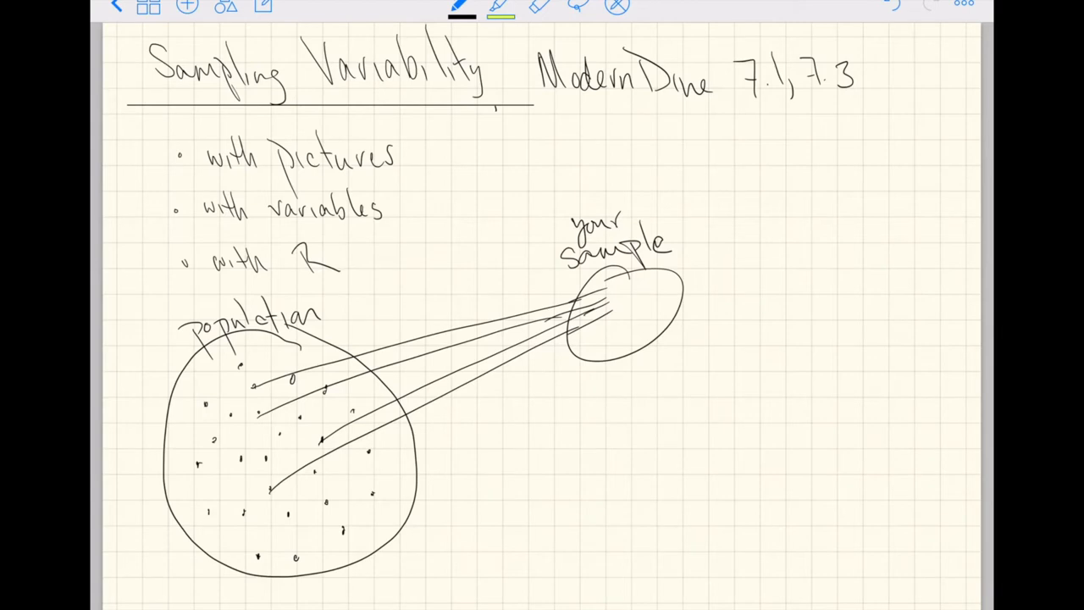
- Draw a second oval on the right, joined to other population dots, labelled 'my sample'
{"action": "left_click_drag", "start_coordinate": [211, 440], "coordinate": [720, 381]}
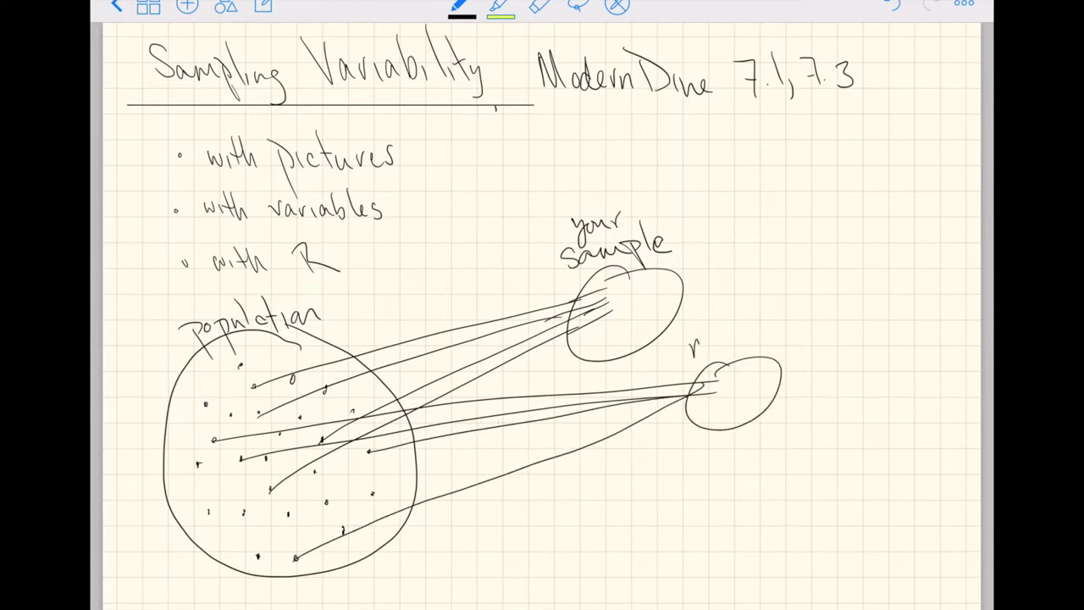
{"action": "type", "text": "my sample"}
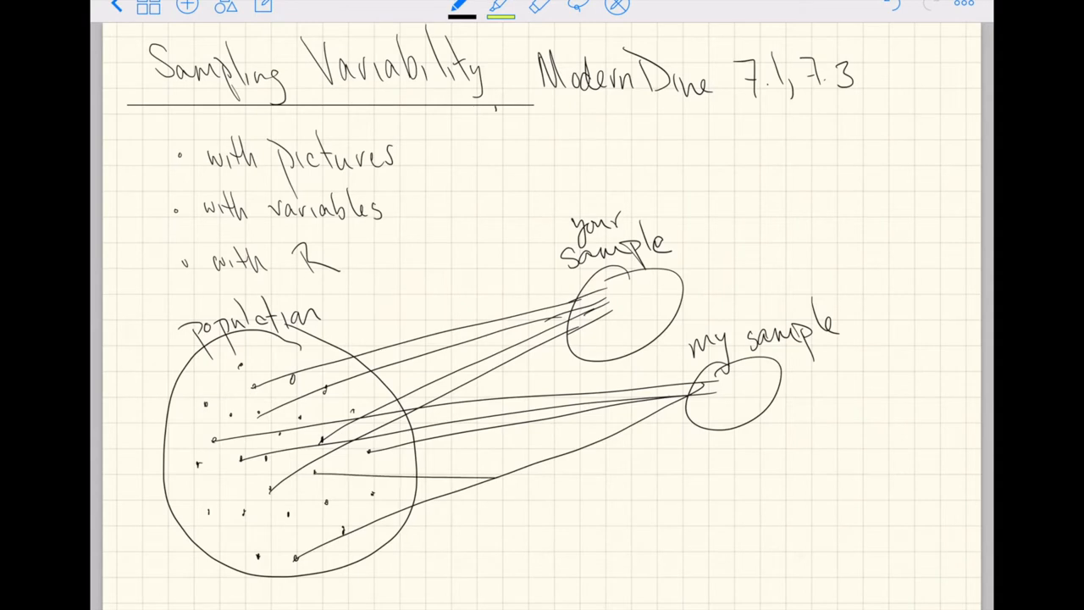
- Draw a third oval lower right, linked to population dots, labelled 'friend A's sample'
{"action": "left_click_drag", "start_coordinate": [271, 491], "coordinate": [694, 487]}
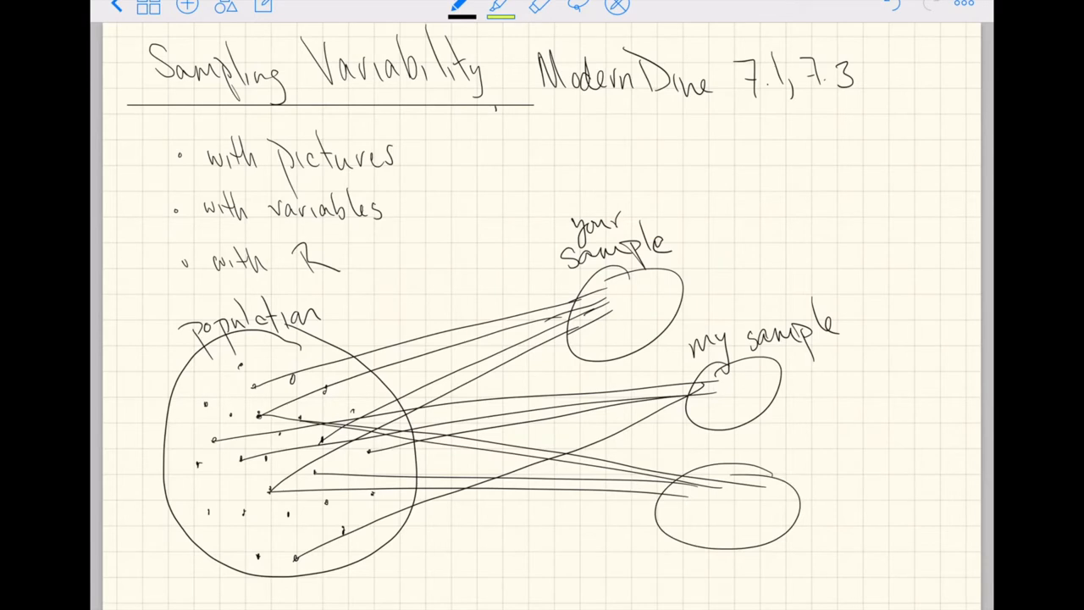
{"action": "type", "text": "friend A'"}
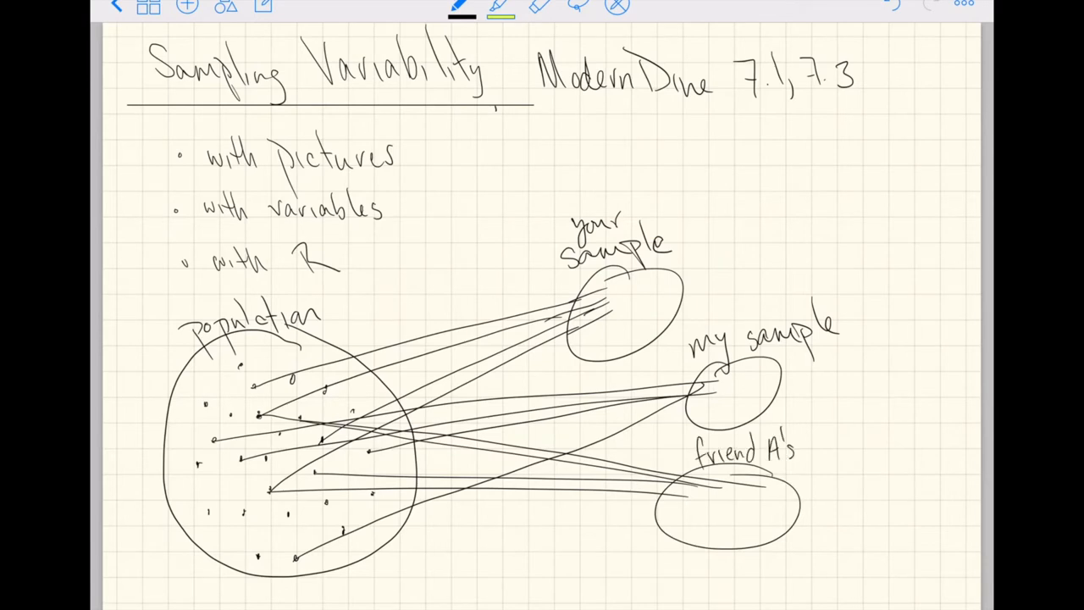
{"action": "type", "text": "sample"}
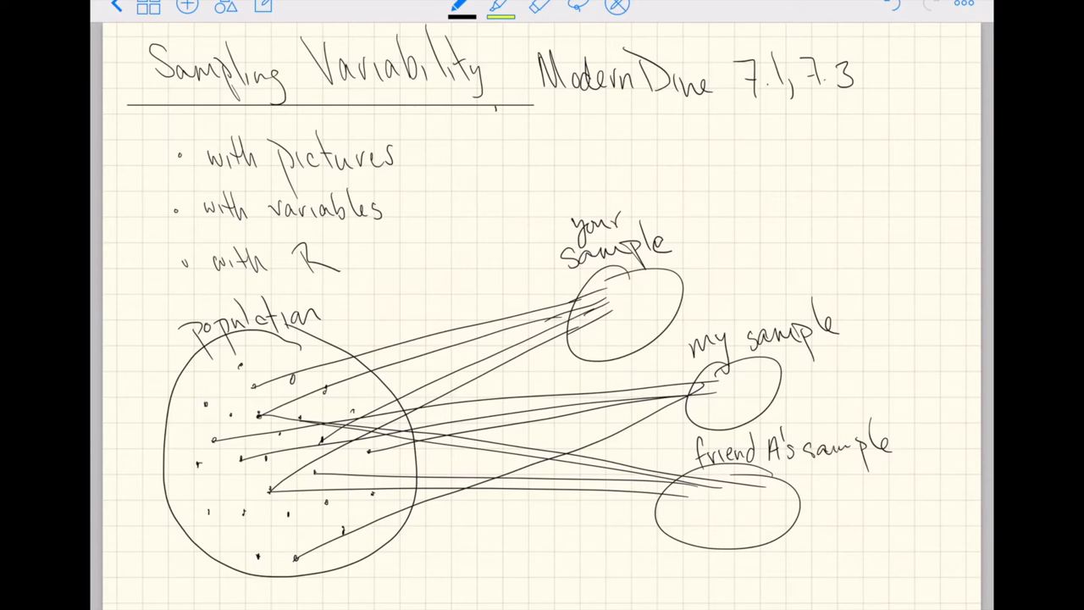
- Handwrite 'You' and the first stroke of the next symbol at the grid page's top-left
{"action": "type", "text": "μ3"}
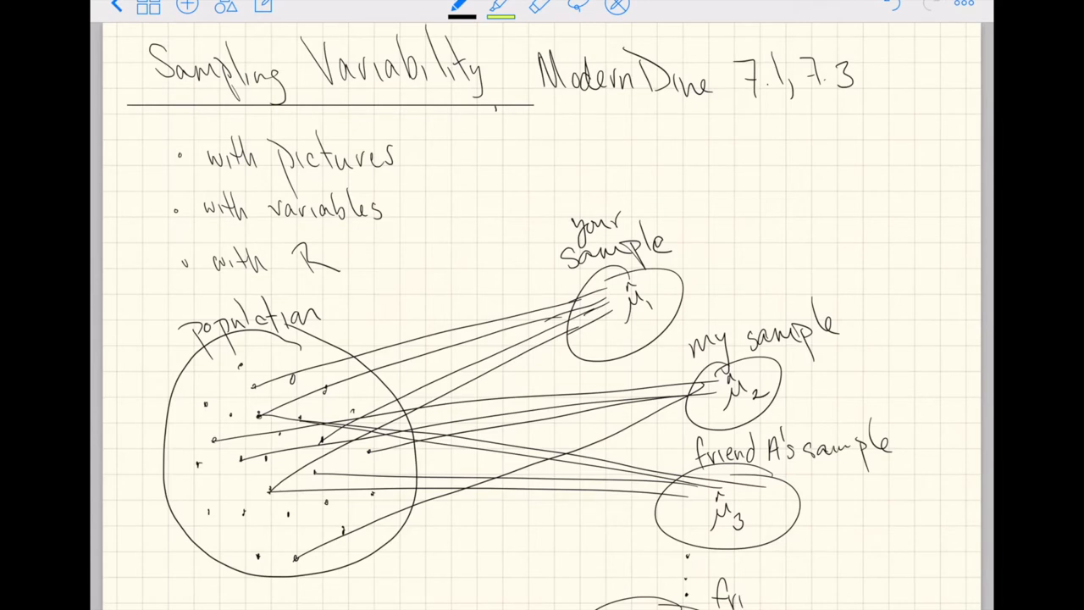
{"action": "type", "text": "friend N"}
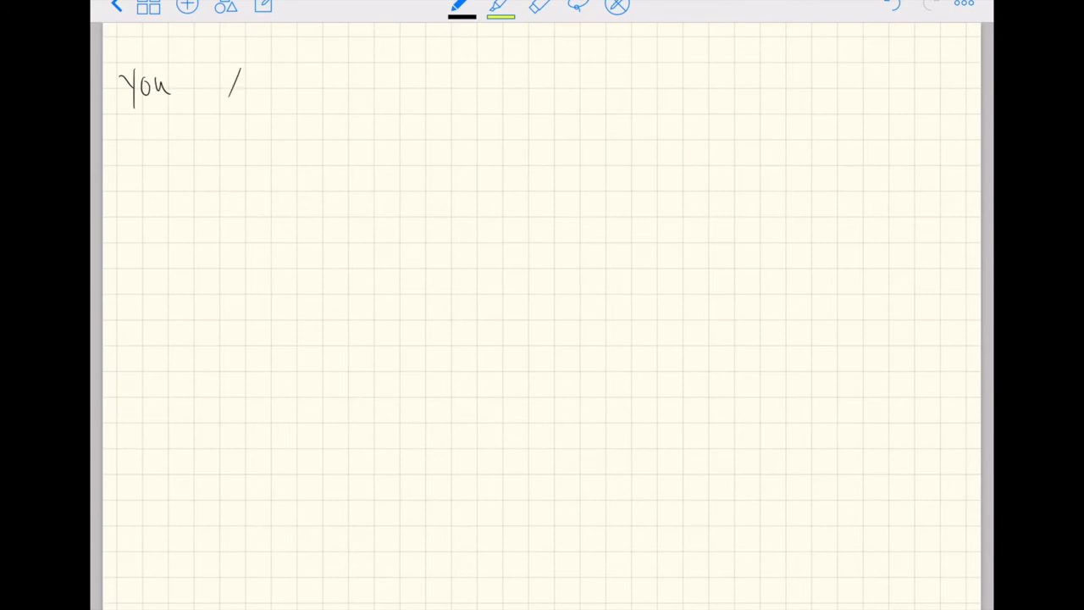
- Write the first row 'You X11, …, X1n ⇒ μ̂1'
{"action": "left_click_drag", "start_coordinate": [239, 72], "coordinate": [230, 98]}
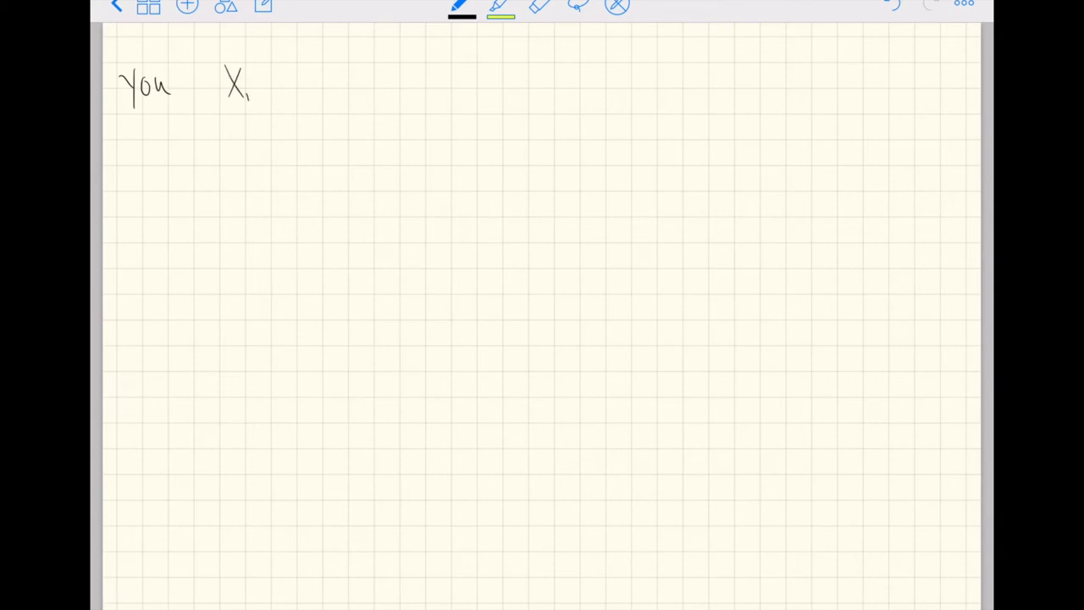
{"action": "left_click_drag", "start_coordinate": [246, 97], "coordinate": [304, 93]}
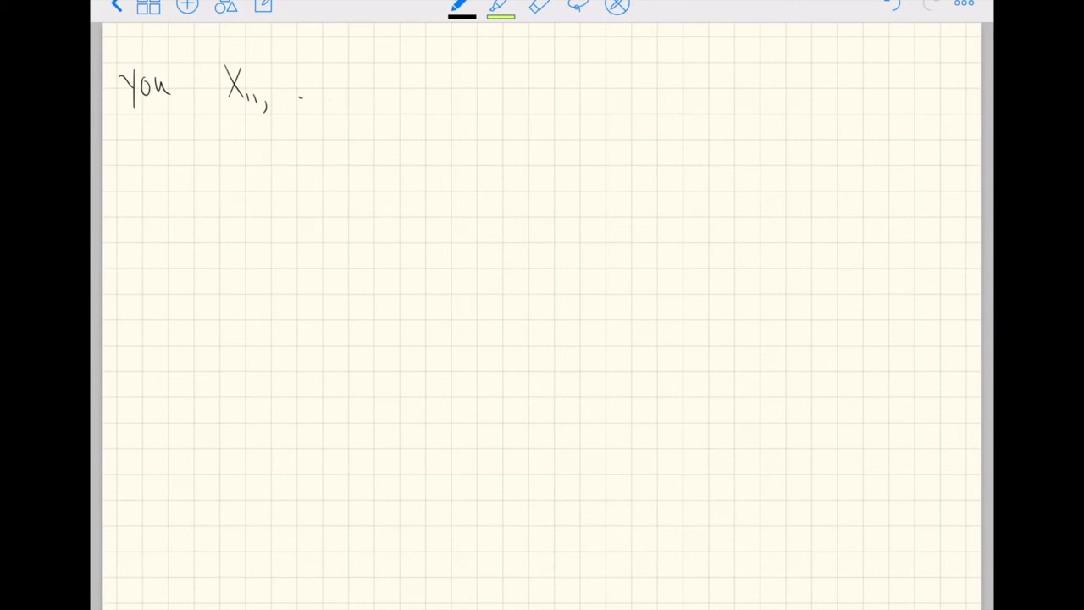
{"action": "left_click_drag", "start_coordinate": [322, 97], "coordinate": [423, 89]}
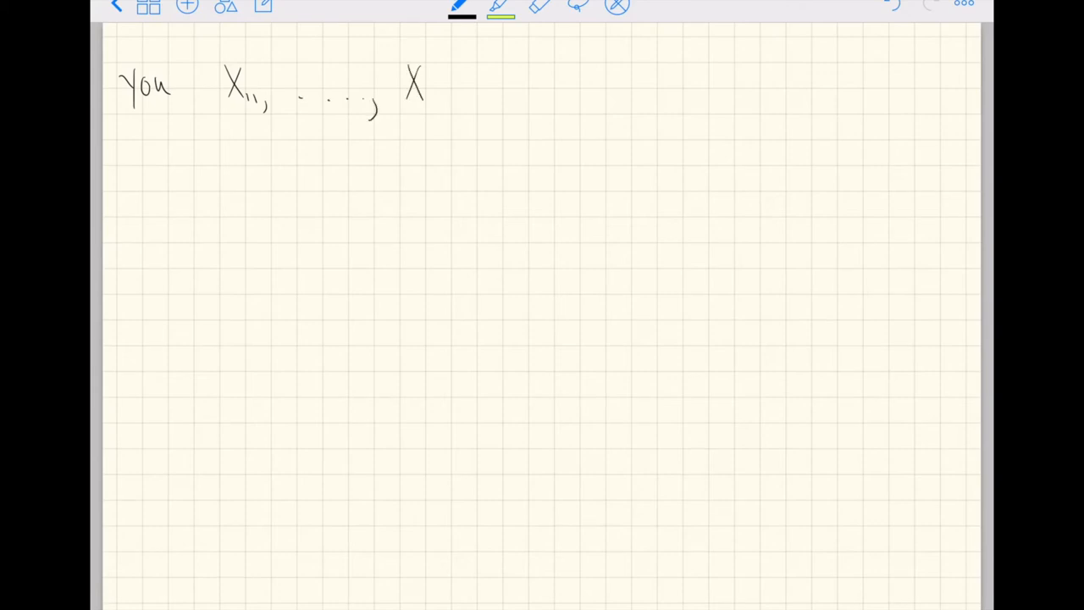
{"action": "left_click_drag", "start_coordinate": [428, 97], "coordinate": [457, 102]}
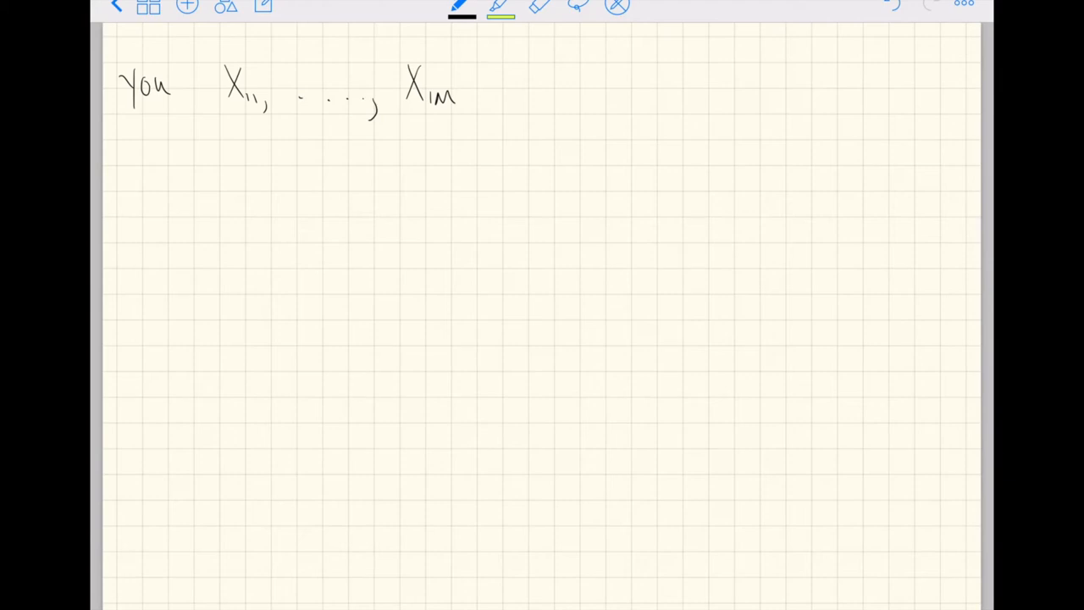
{"action": "left_click_drag", "start_coordinate": [478, 81], "coordinate": [521, 83]}
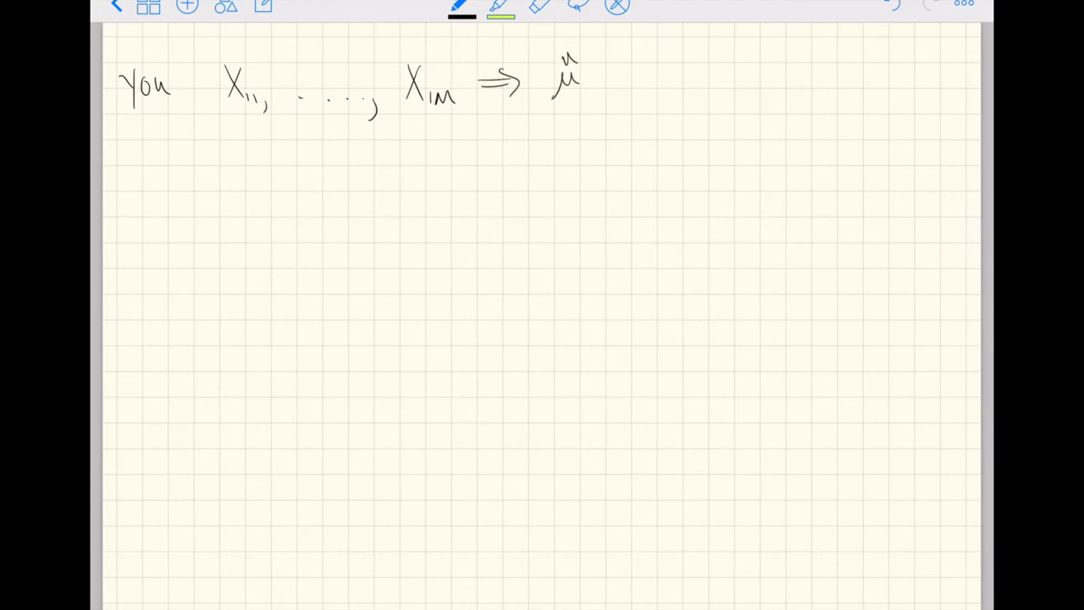
{"action": "left_click_drag", "start_coordinate": [580, 89], "coordinate": [585, 102]}
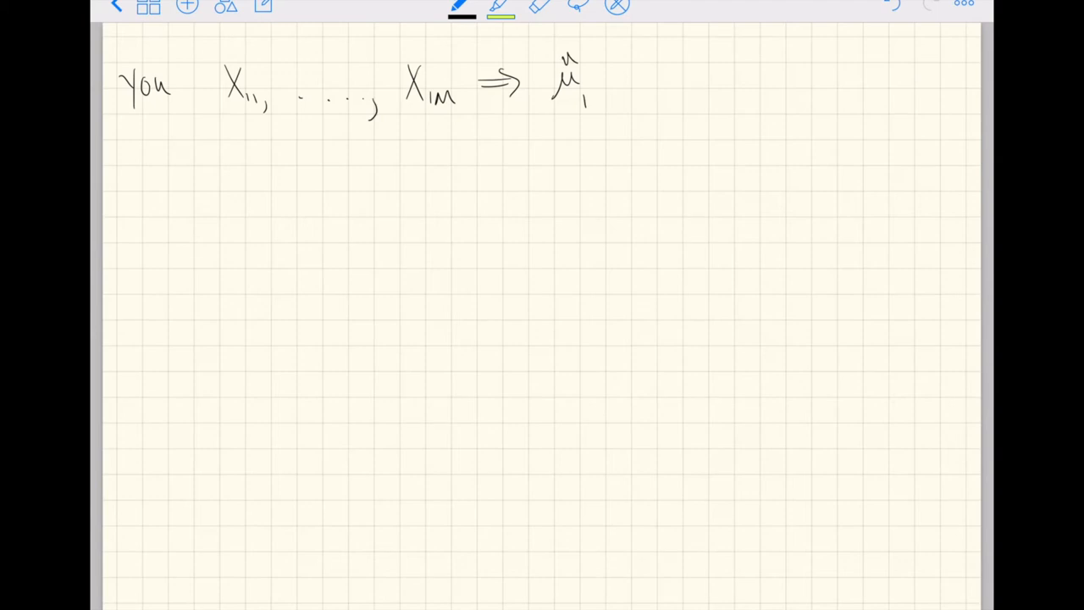
- Write the second row 'me X21, …, X2M' with an arrow toward its estimate
{"action": "left_click_drag", "start_coordinate": [123, 161], "coordinate": [120, 177]}
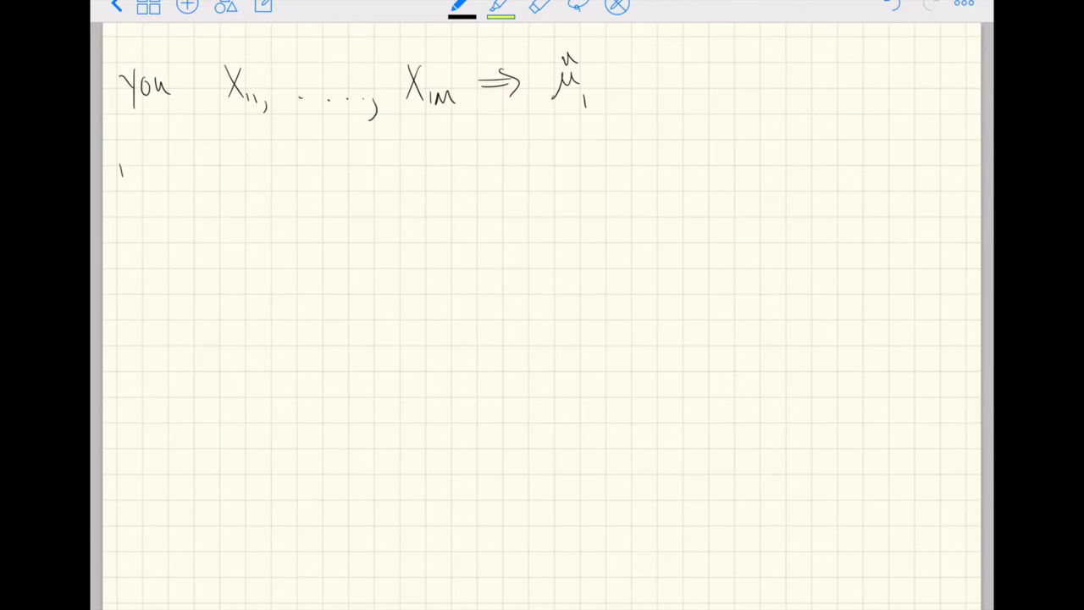
{"action": "left_click_drag", "start_coordinate": [119, 174], "coordinate": [241, 165]}
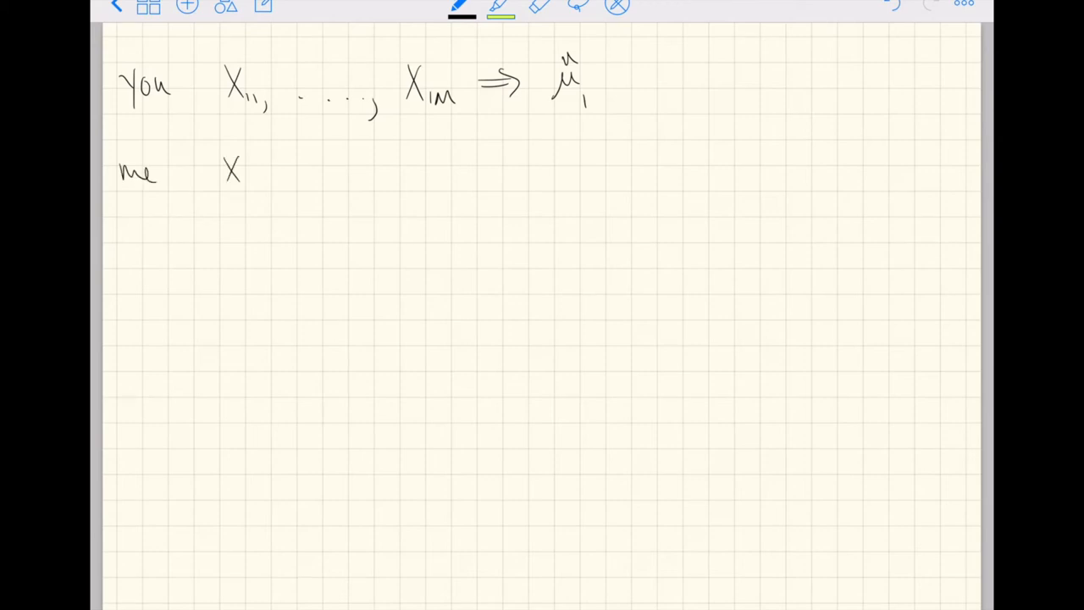
{"action": "left_click_drag", "start_coordinate": [241, 178], "coordinate": [271, 184]}
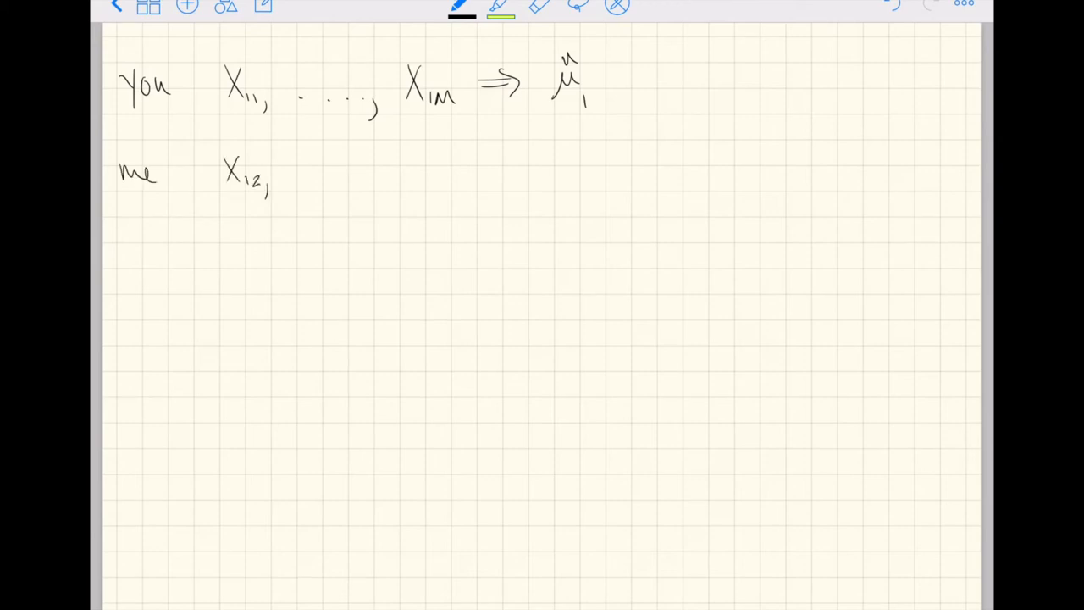
{"action": "left_click", "coordinate": [538, 6]}
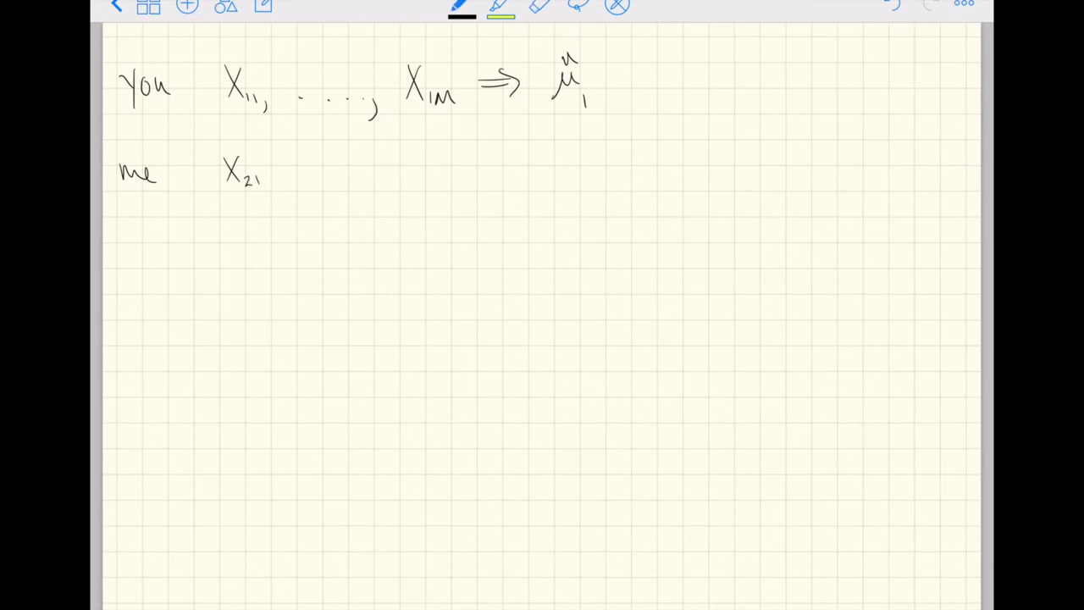
{"action": "left_click_drag", "start_coordinate": [271, 186], "coordinate": [372, 195]}
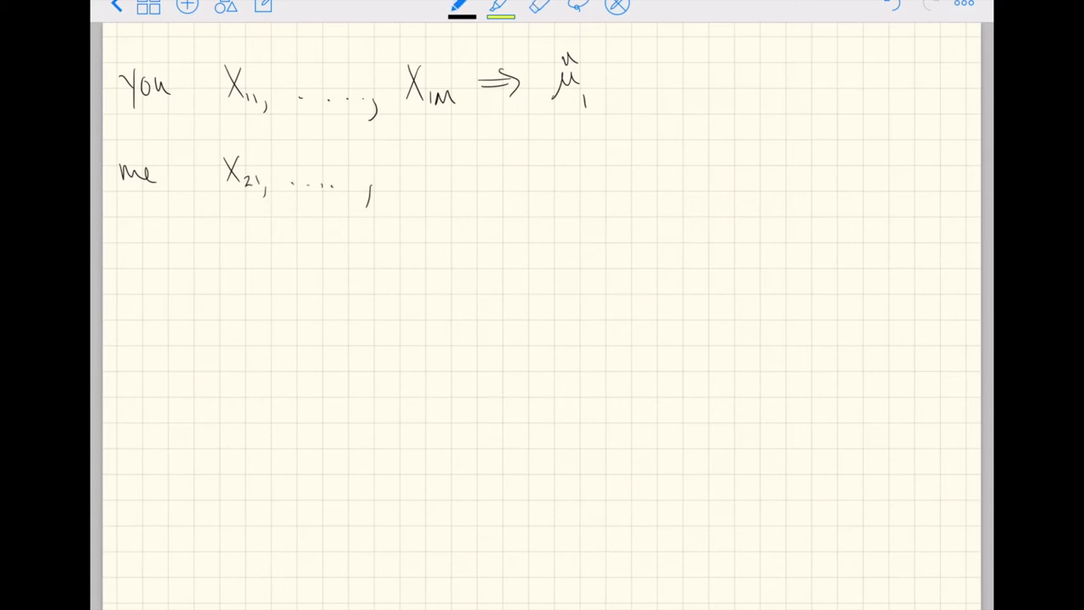
{"action": "left_click_drag", "start_coordinate": [398, 177], "coordinate": [436, 194]}
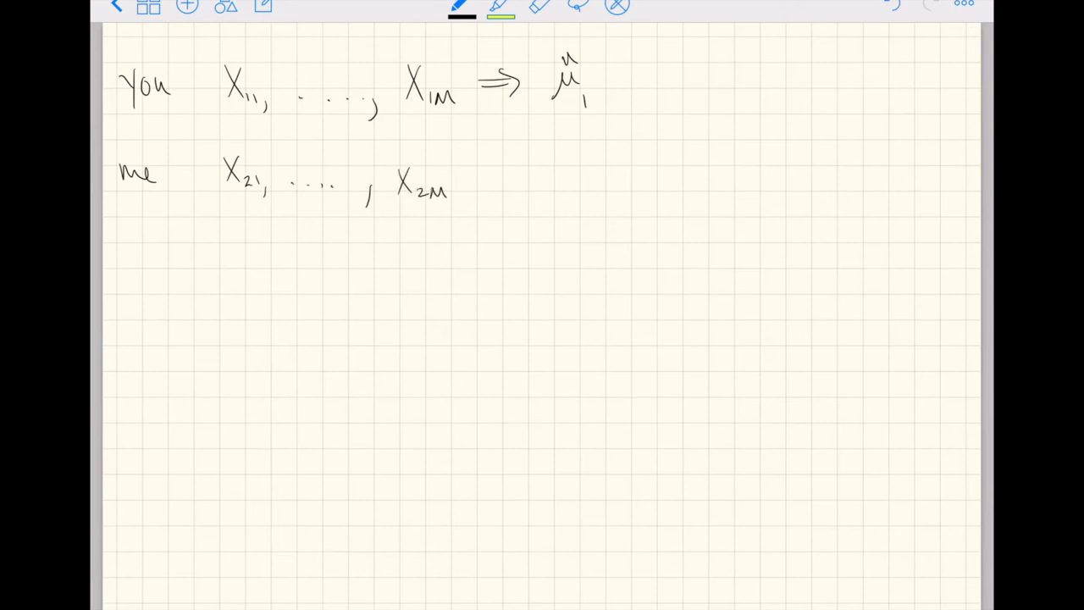
{"action": "left_click_drag", "start_coordinate": [474, 165], "coordinate": [521, 165]}
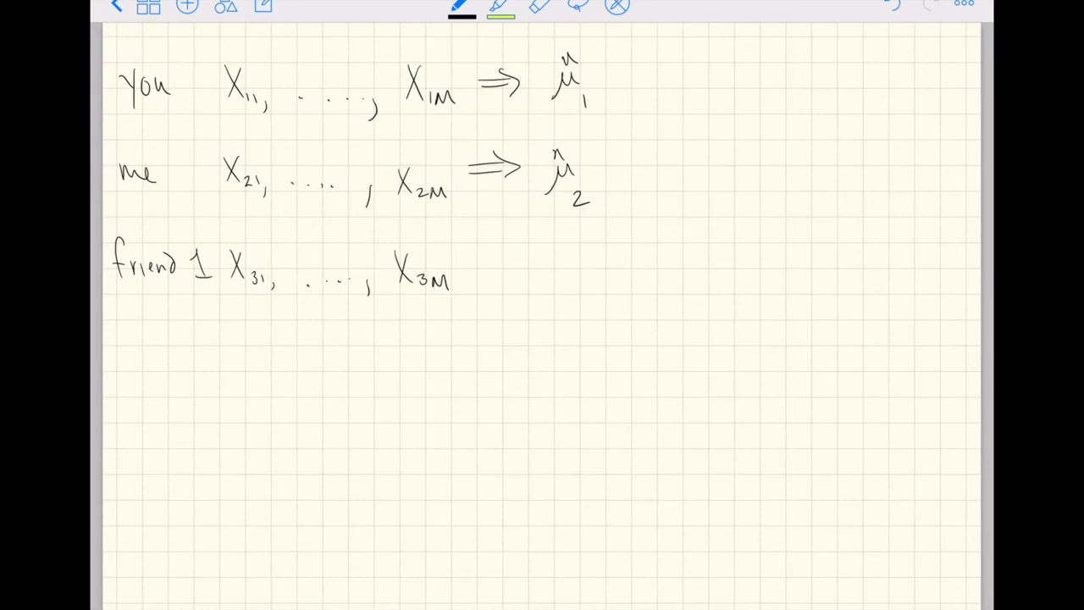
- Add friend 1's arrow to μ̂3 and begin writing the 'friend r' row
{"action": "left_click_drag", "start_coordinate": [466, 258], "coordinate": [508, 258]}
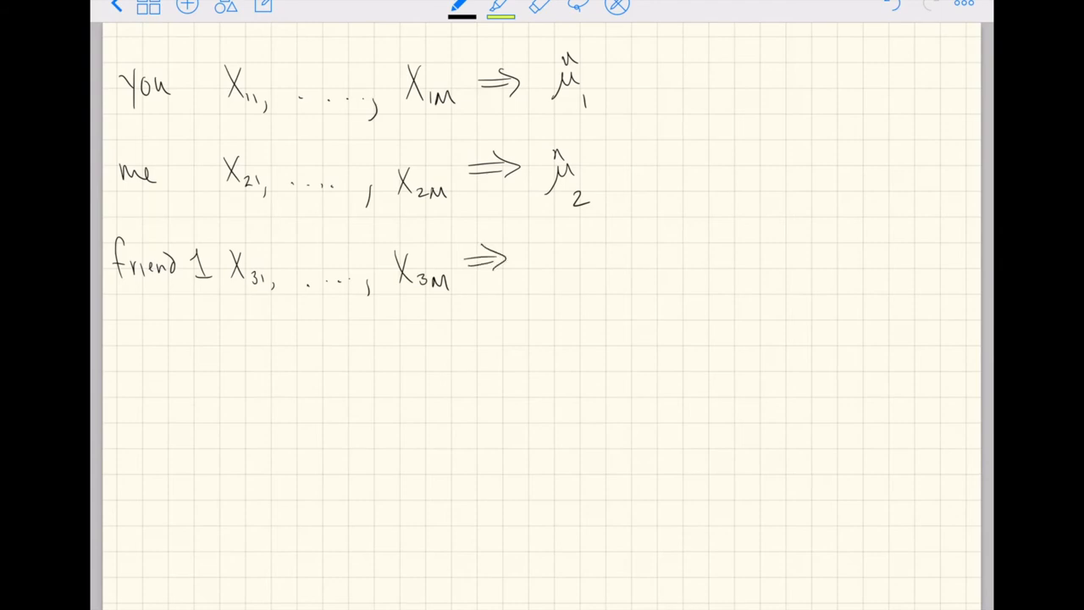
{"action": "left_click_drag", "start_coordinate": [542, 262], "coordinate": [576, 288]}
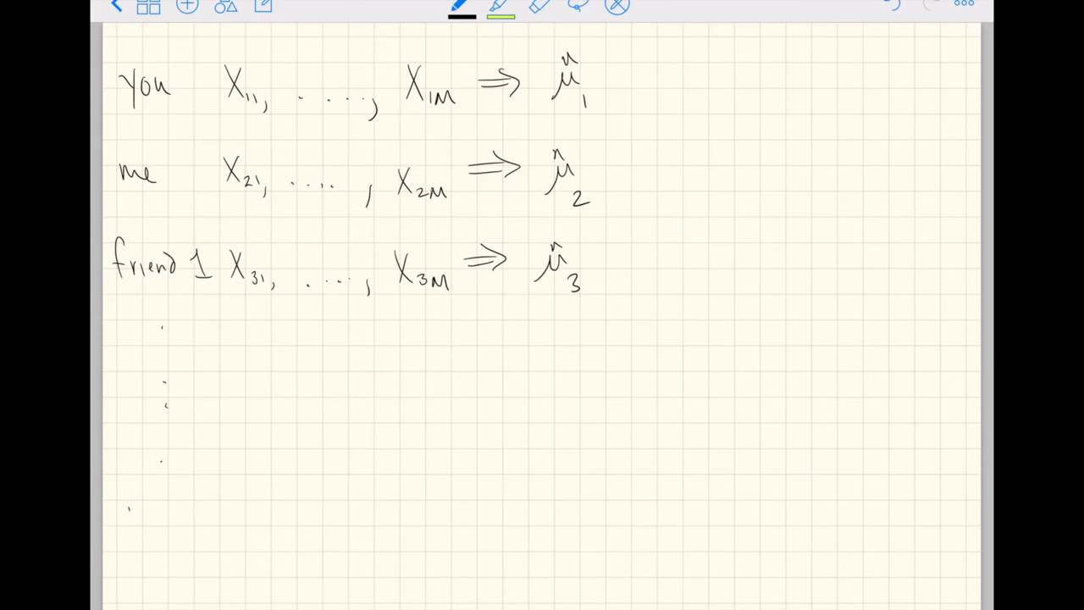
{"action": "type", "text": "friend r Xr"}
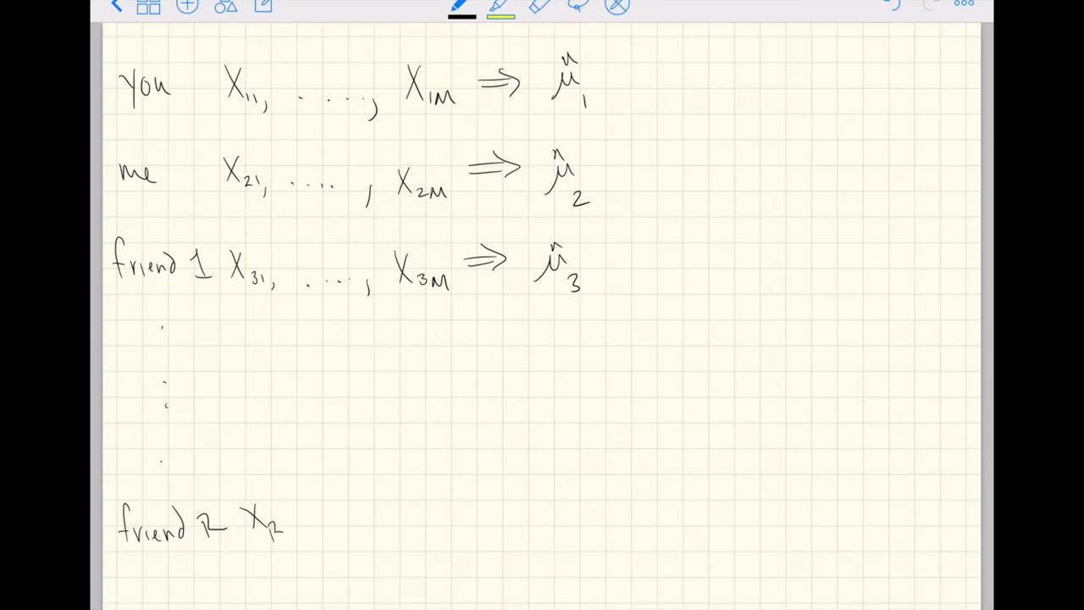
{"action": "mouse_move", "coordinate": [805, 429]}
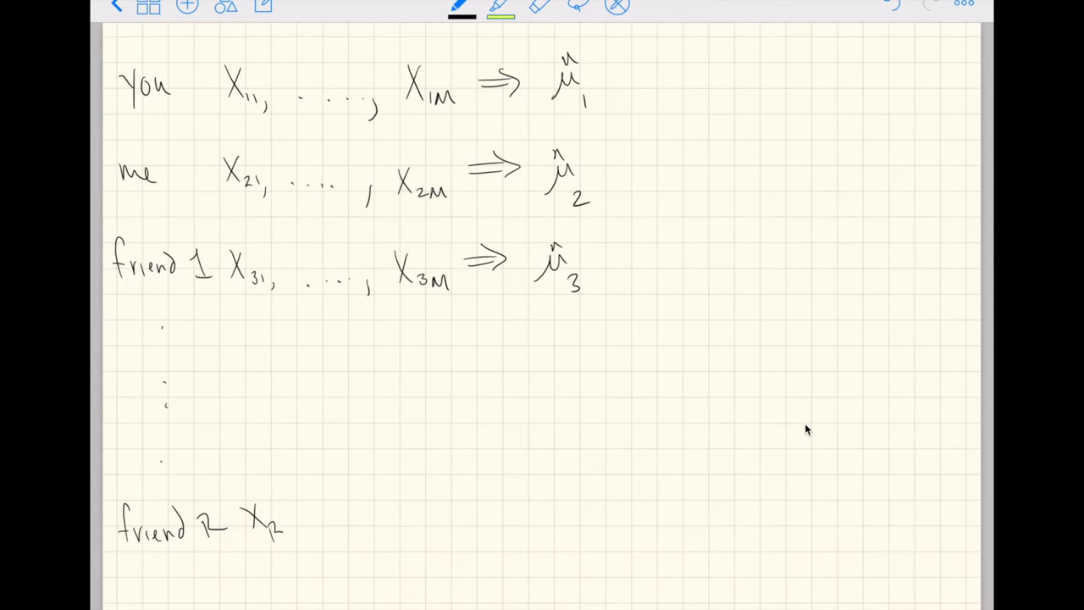
{"action": "mouse_move", "coordinate": [803, 386]}
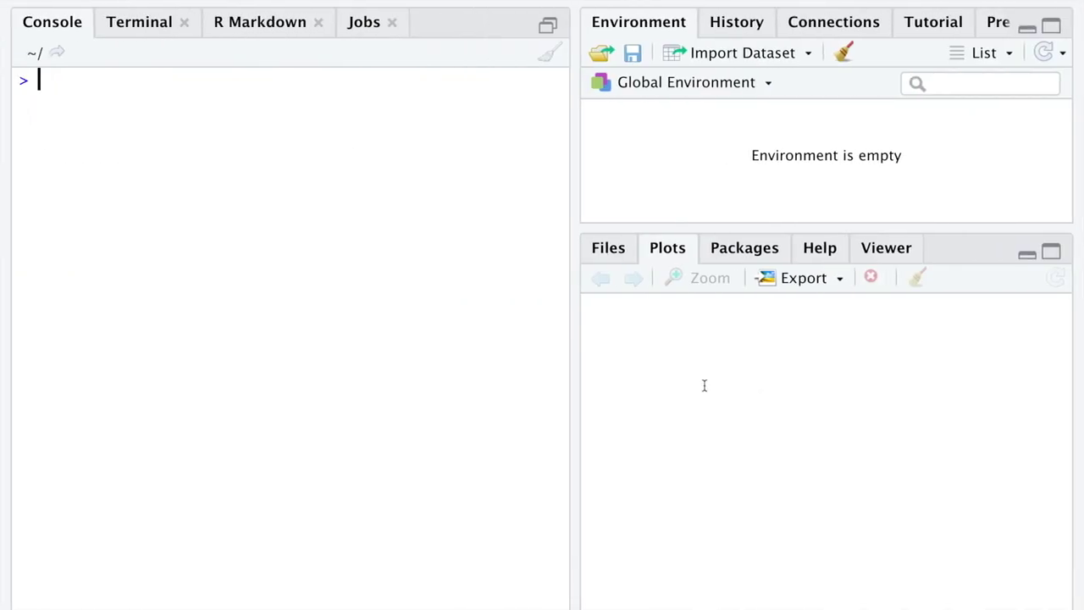
{"action": "mouse_move", "coordinate": [387, 371]}
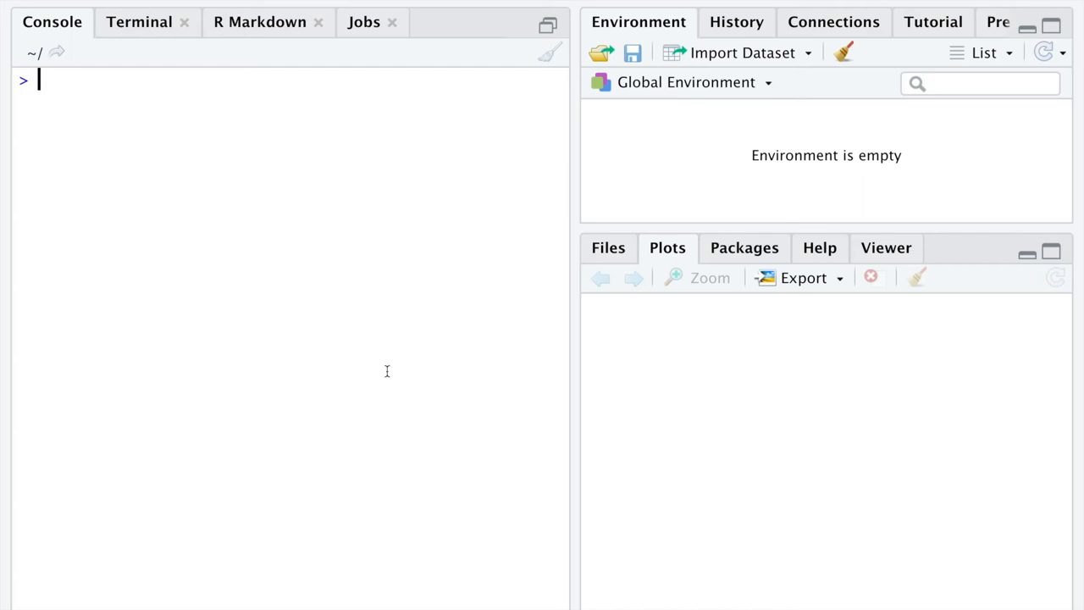
- Run rbinom(3, 1, 0.5) in the console to flip three fair coins, getting 0 0 1
{"action": "type", "text": "rbinom("}
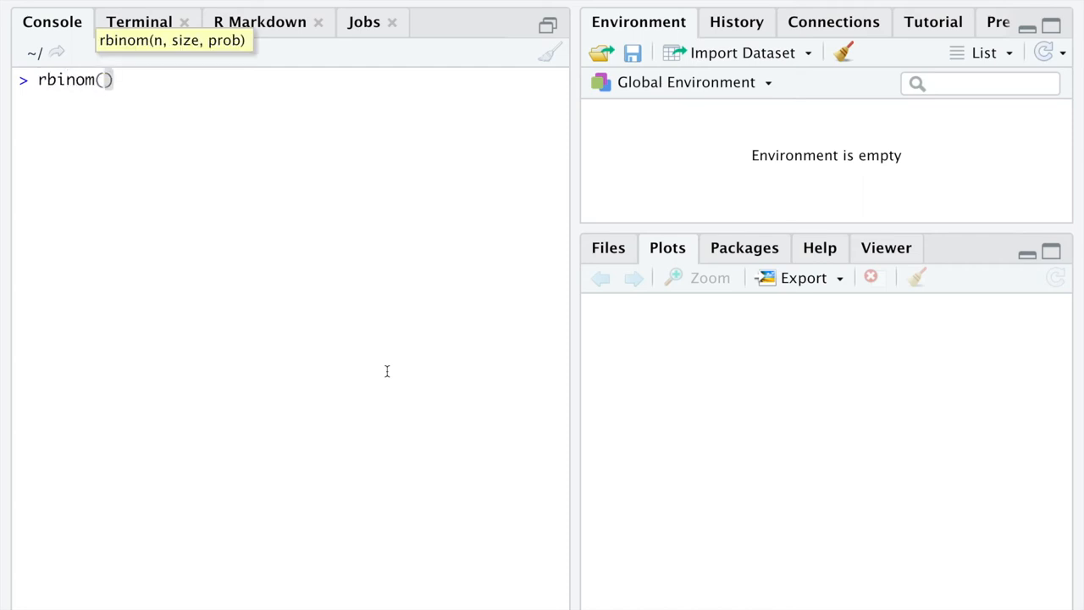
{"action": "type", "text": "3,"}
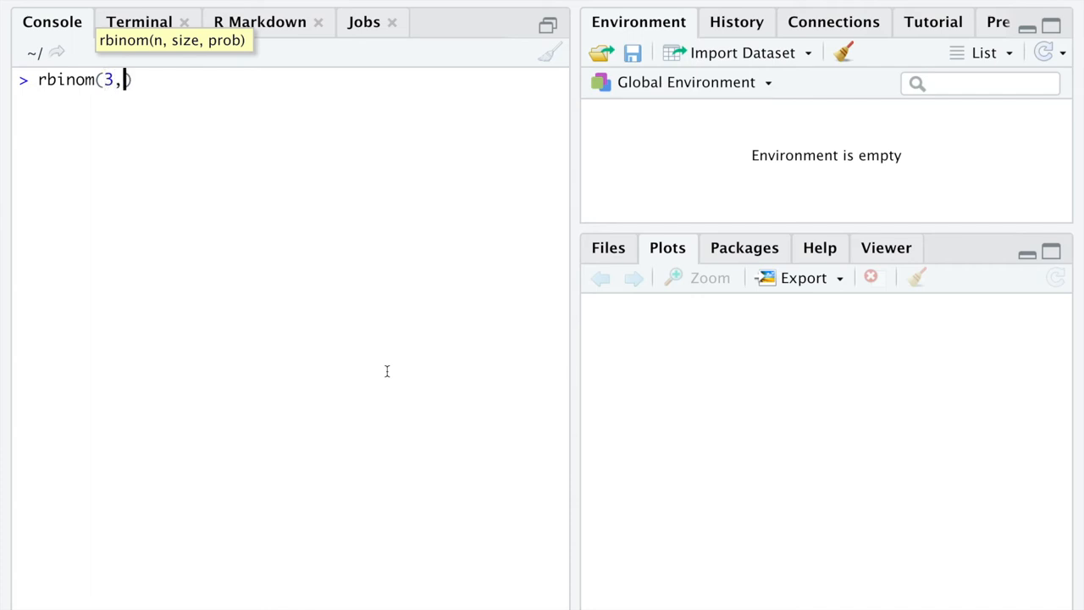
{"action": "type", "text": "1, 0"}
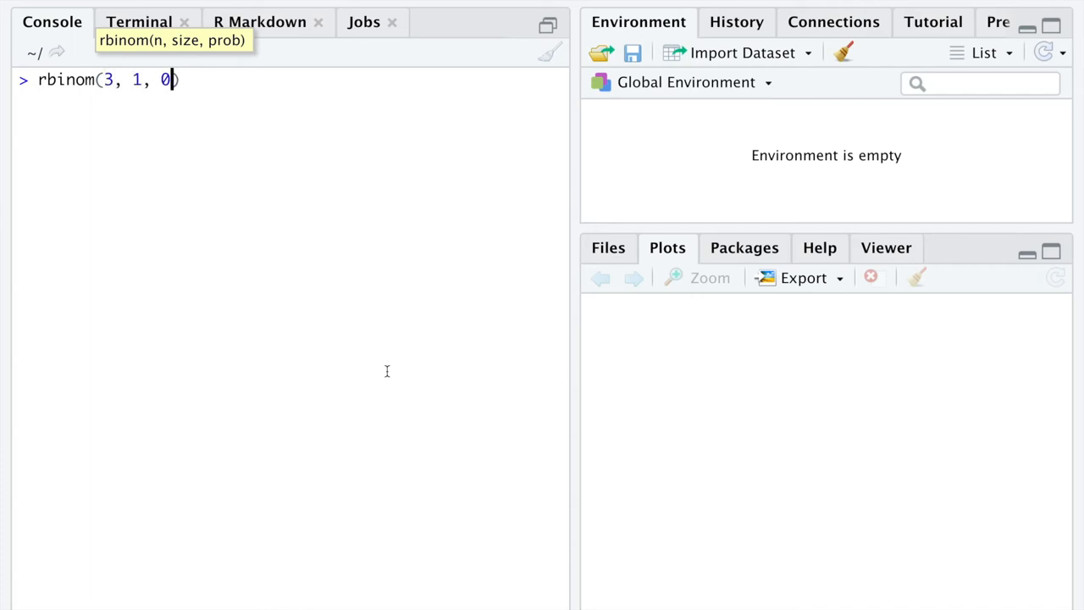
{"action": "type", "text": ".5"}
{"action": "key", "text": "Return"}
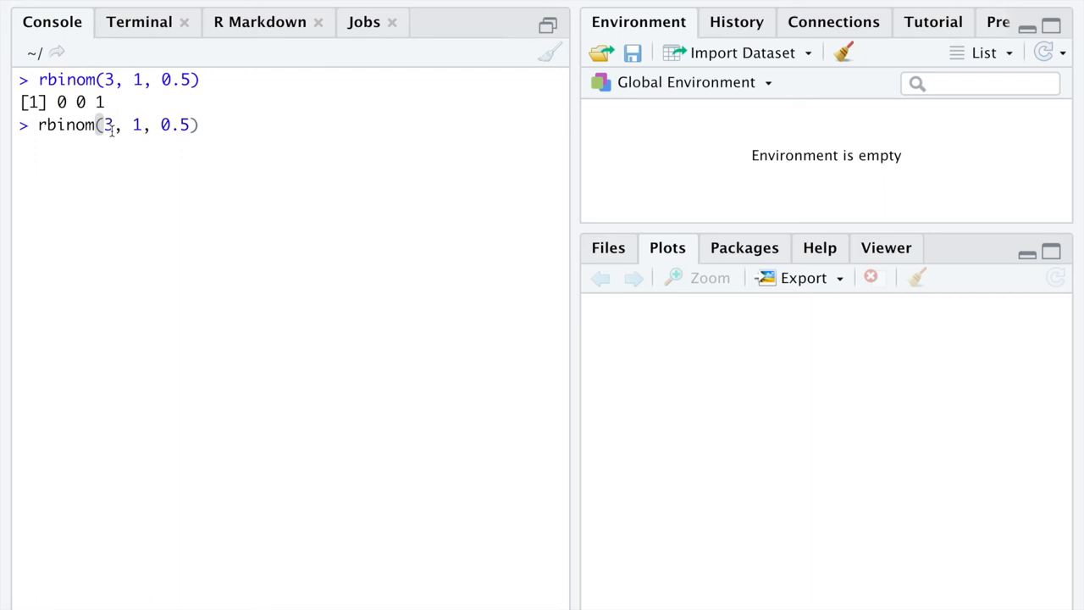
{"action": "type", "text": "replicate("}
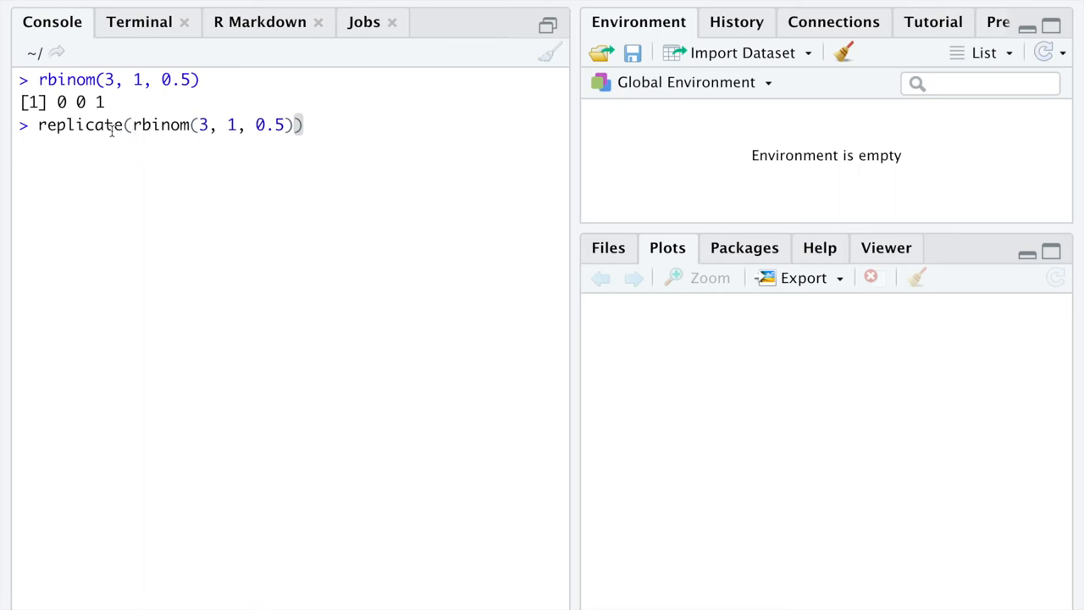
- Run replicate(10, rbinom(3, 1, 0.5)) to print a 3-by-10 matrix of flips
{"action": "type", "text": "10,"}
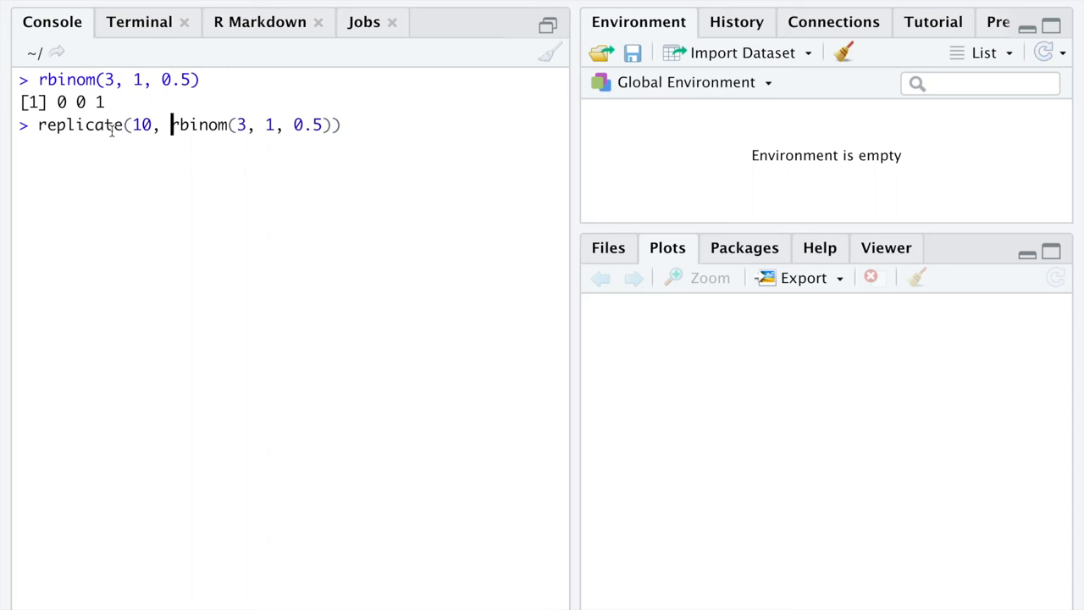
{"action": "key", "text": "Return"}
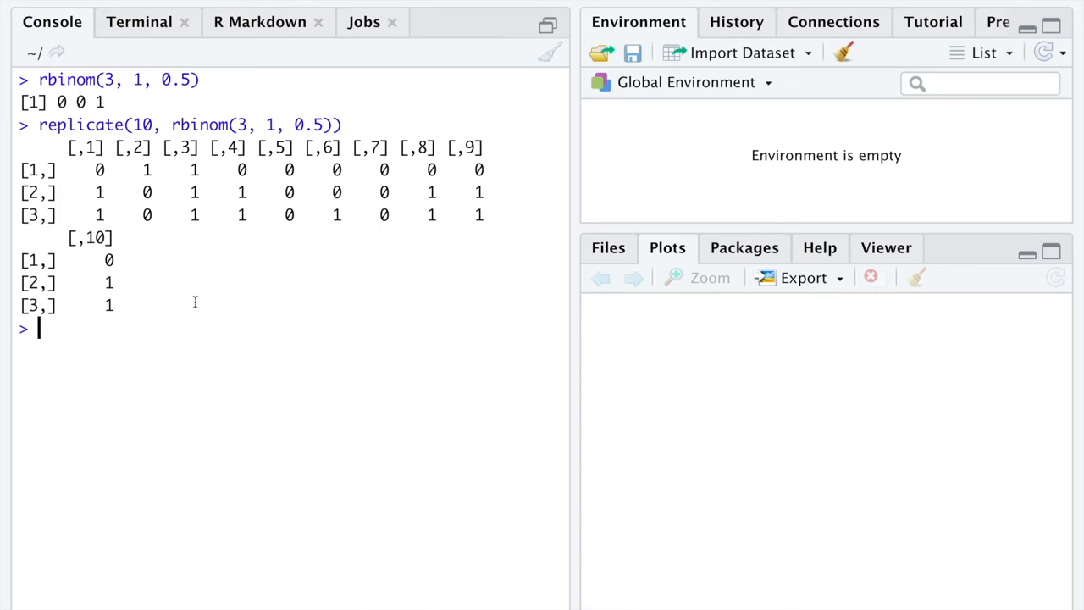
{"action": "mouse_move", "coordinate": [93, 141]}
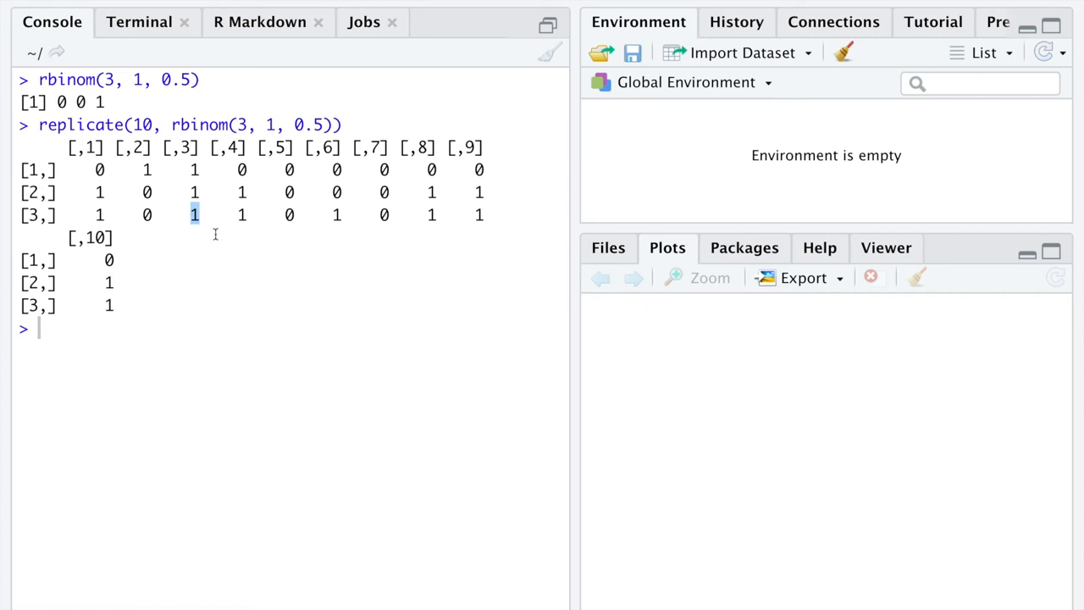
{"action": "mouse_move", "coordinate": [235, 148]}
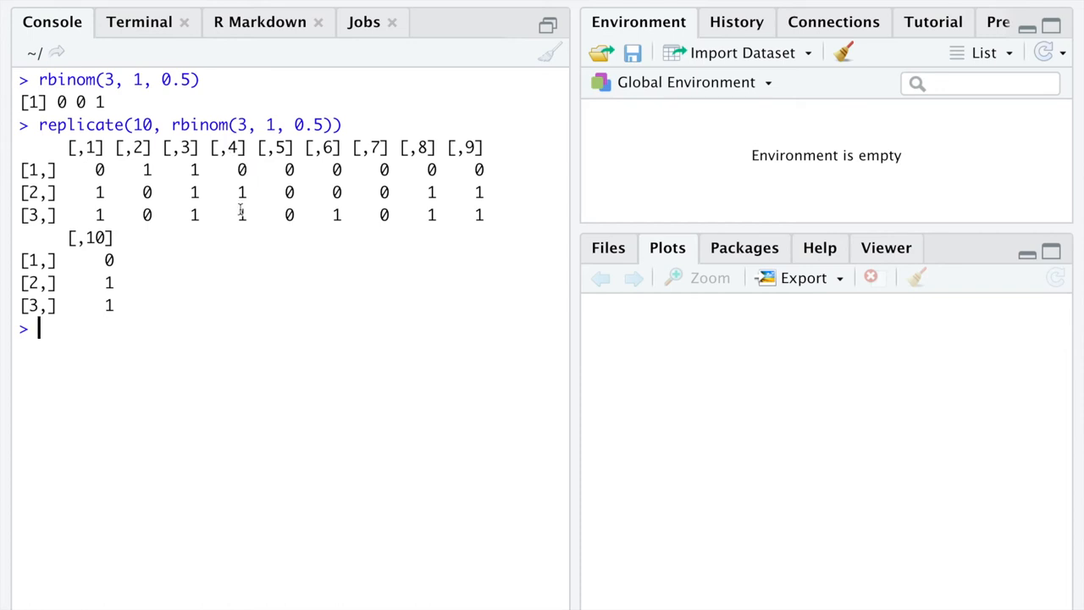
{"action": "mouse_move", "coordinate": [292, 169]}
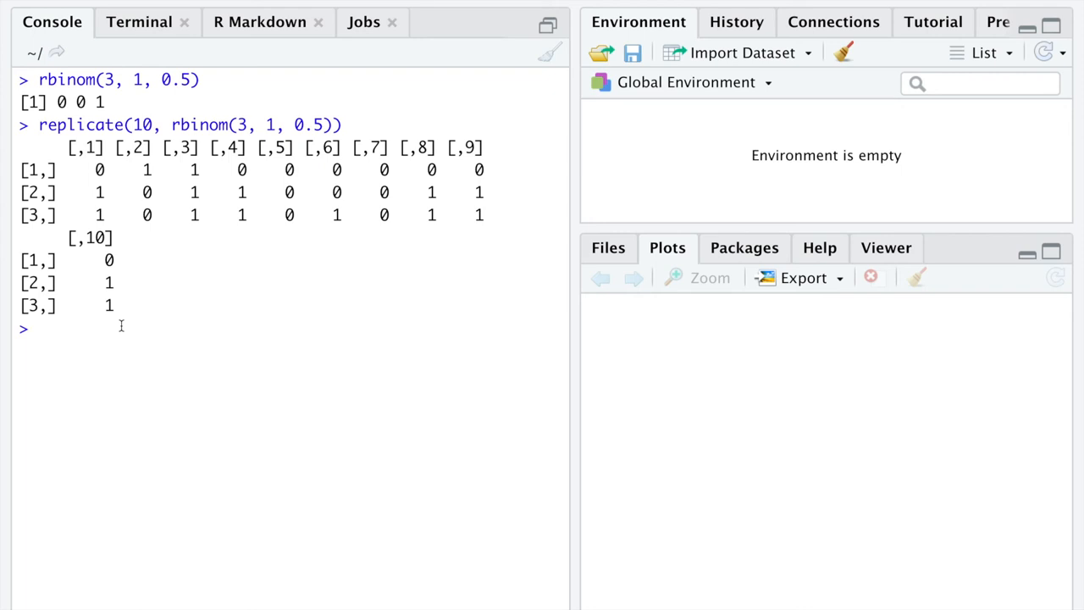
{"action": "left_click_drag", "start_coordinate": [491, 169], "coordinate": [98, 214]}
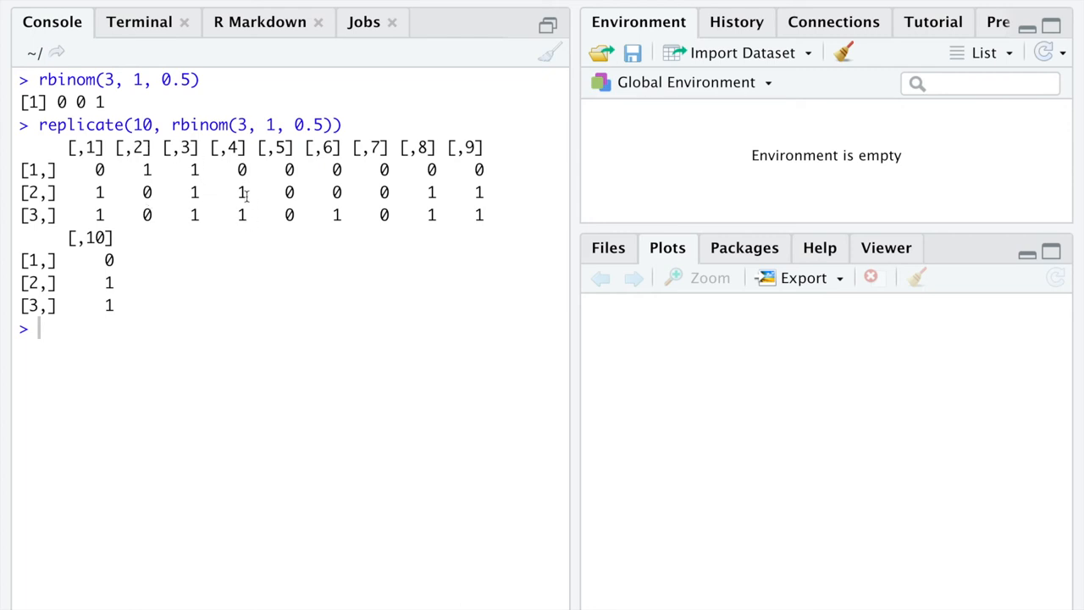
{"action": "mouse_move", "coordinate": [204, 318]}
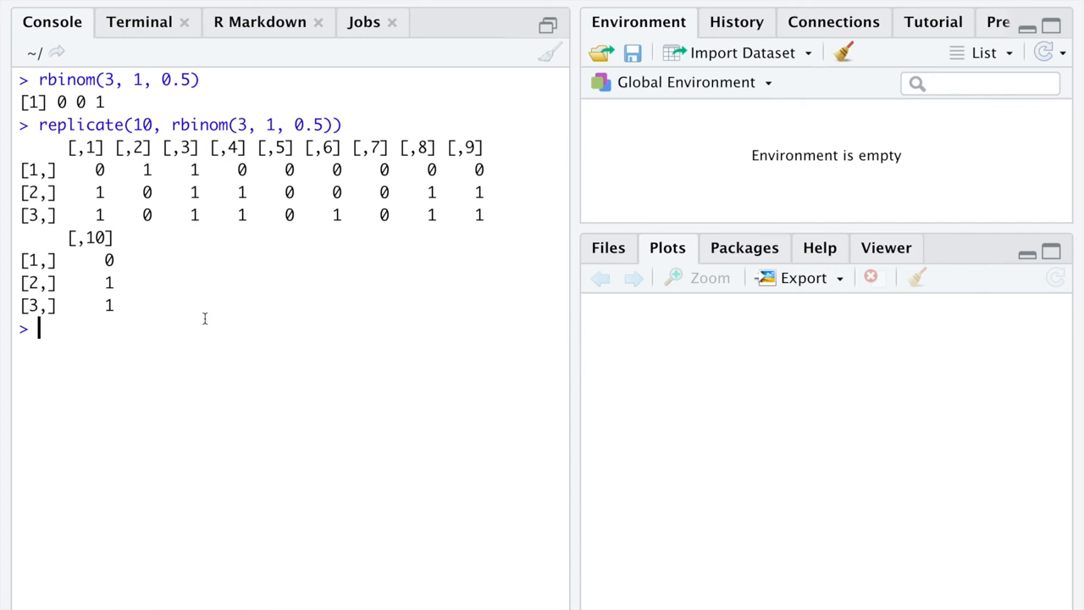
- Store replicate(10, rbinom(3, 1, 0.5)) as xs and print colMeans(xs) for each sample's mean
{"action": "type", "text": "xs <- replicate(10, rbinom(3, 1, 0.5))"}
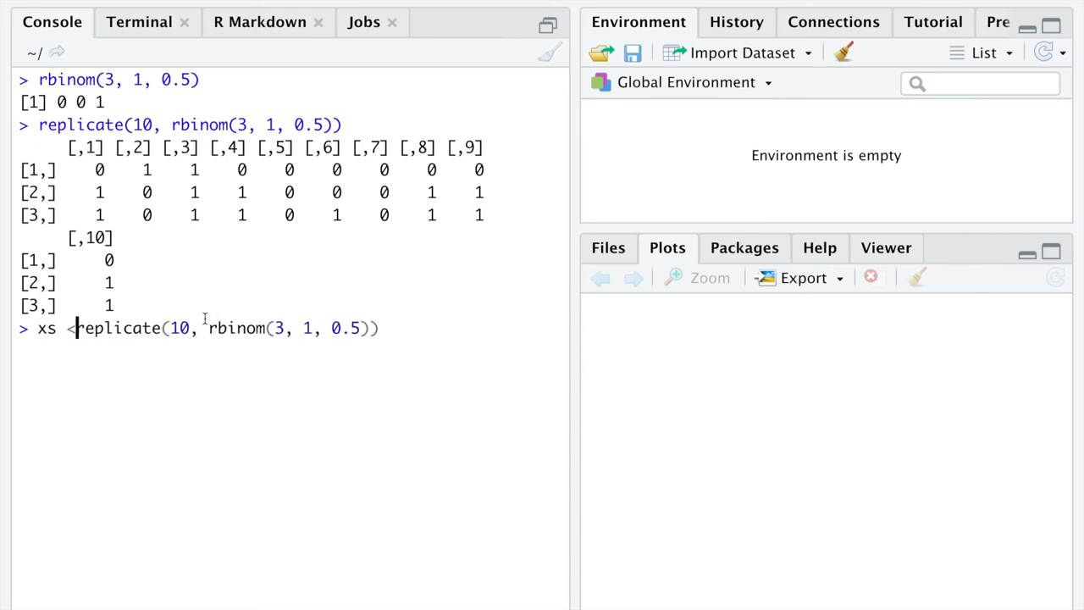
{"action": "key", "text": "Return"}
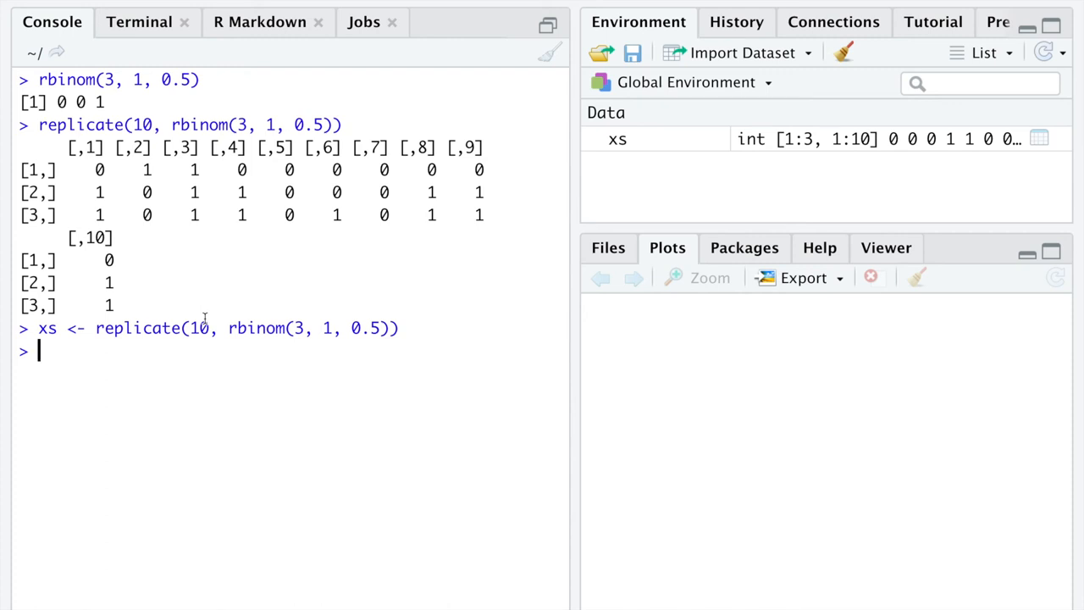
{"action": "type", "text": "colMeans("}
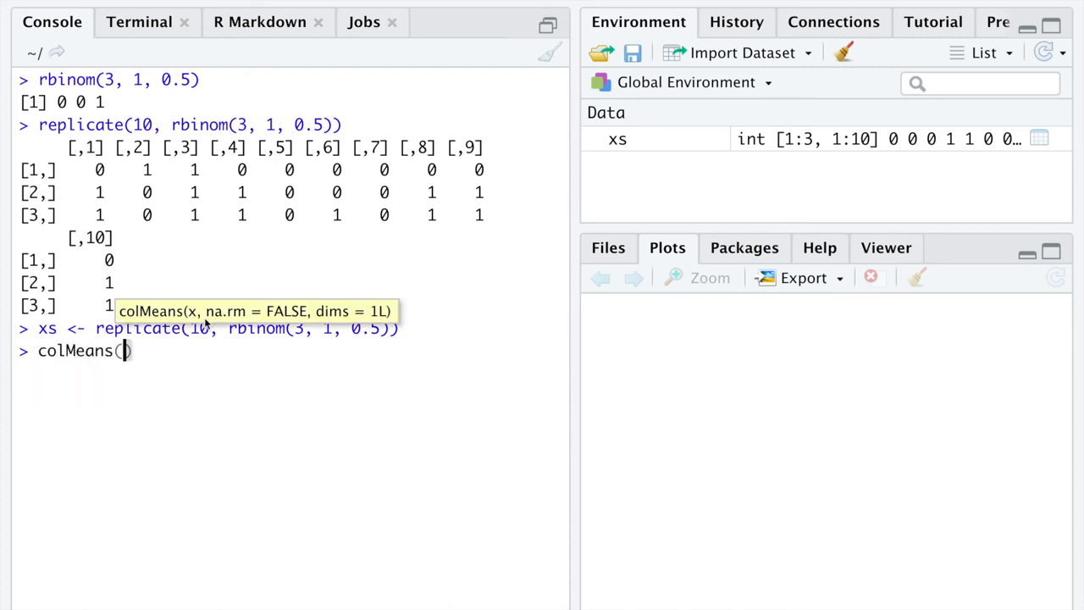
{"action": "type", "text": "xs"}
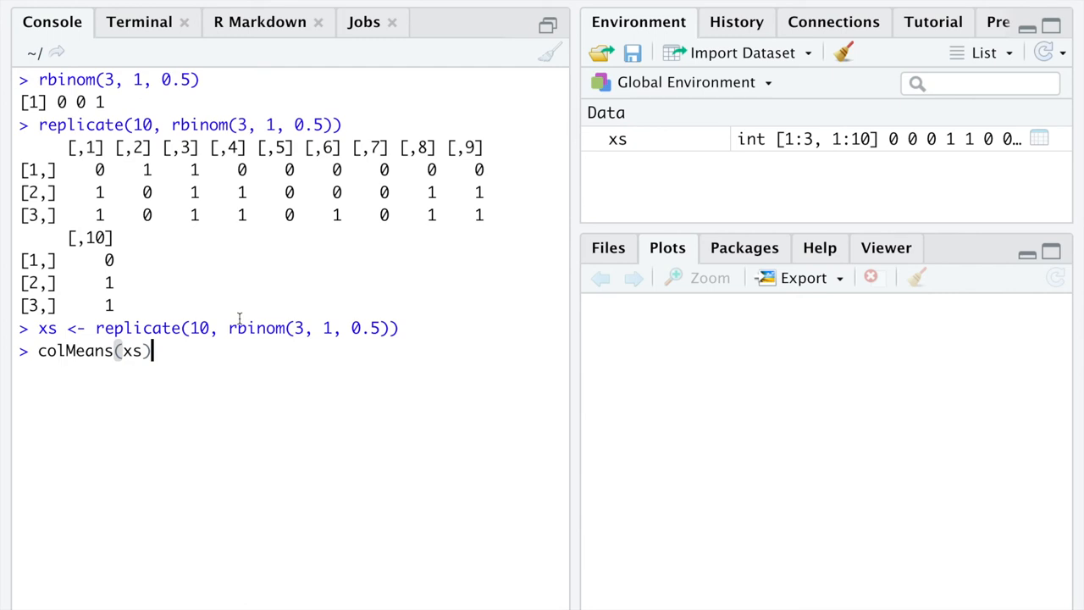
{"action": "key", "text": "Return"}
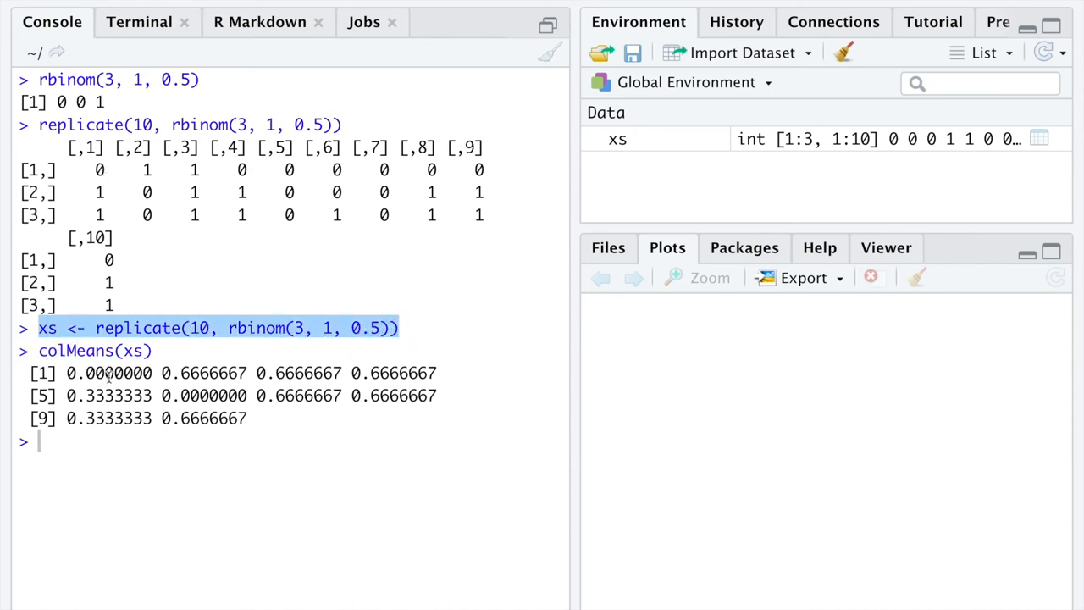
- Print the xs matrix and highlight a flip value, a sample mean, and probability 0.5
{"action": "type", "text": "xs"}
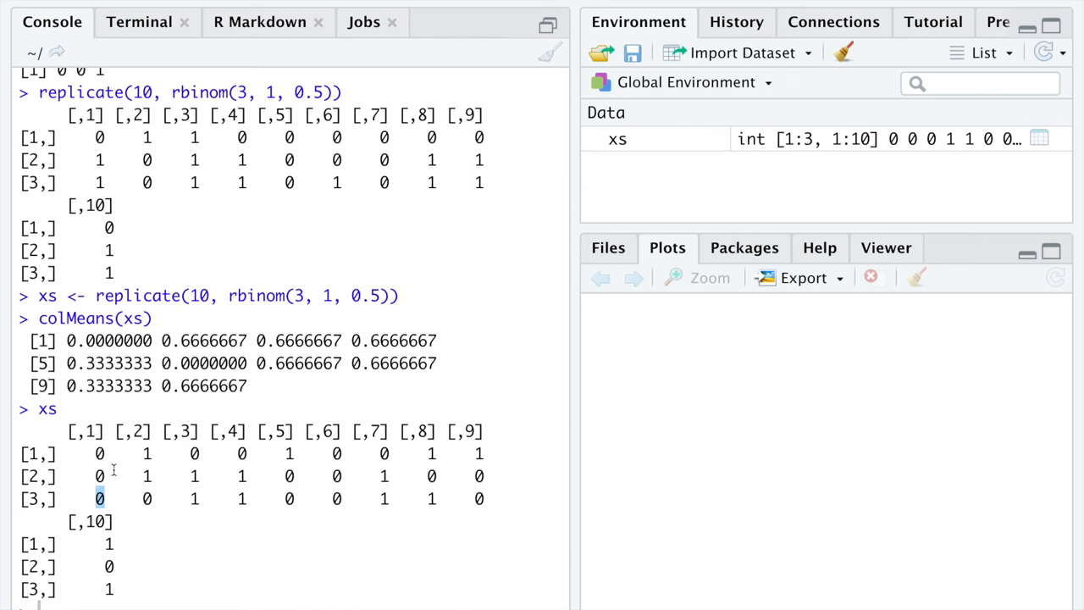
{"action": "double_click", "coordinate": [204, 340]}
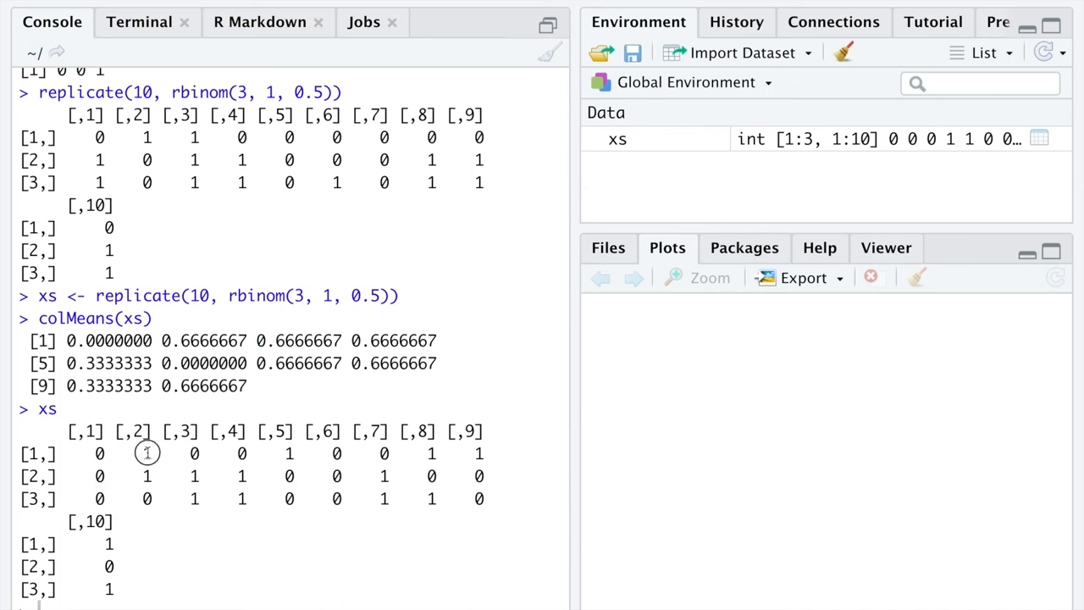
{"action": "mouse_move", "coordinate": [154, 498]}
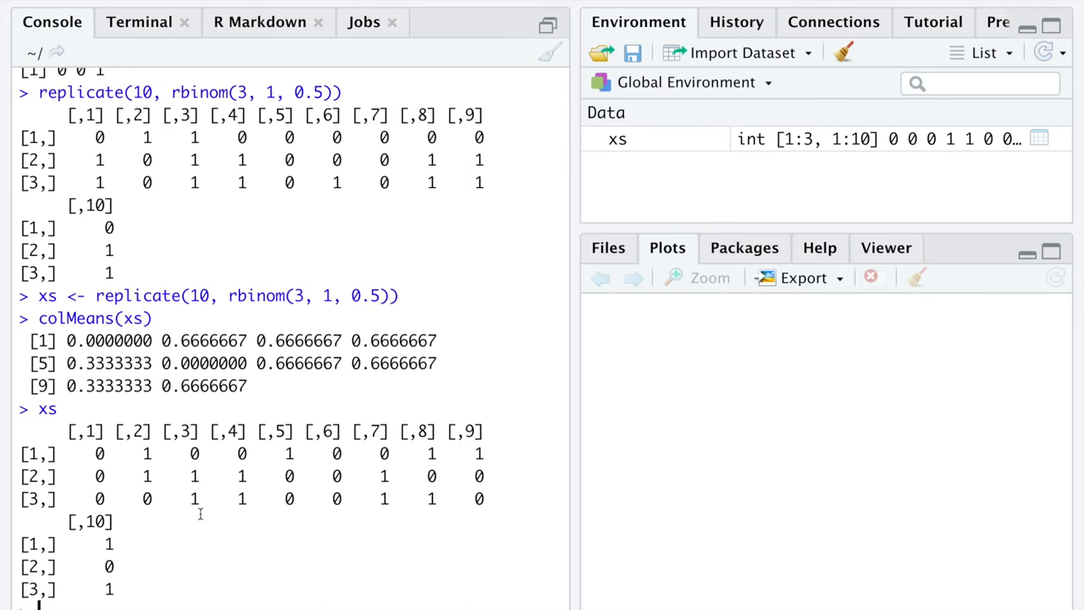
{"action": "mouse_move", "coordinate": [218, 339]}
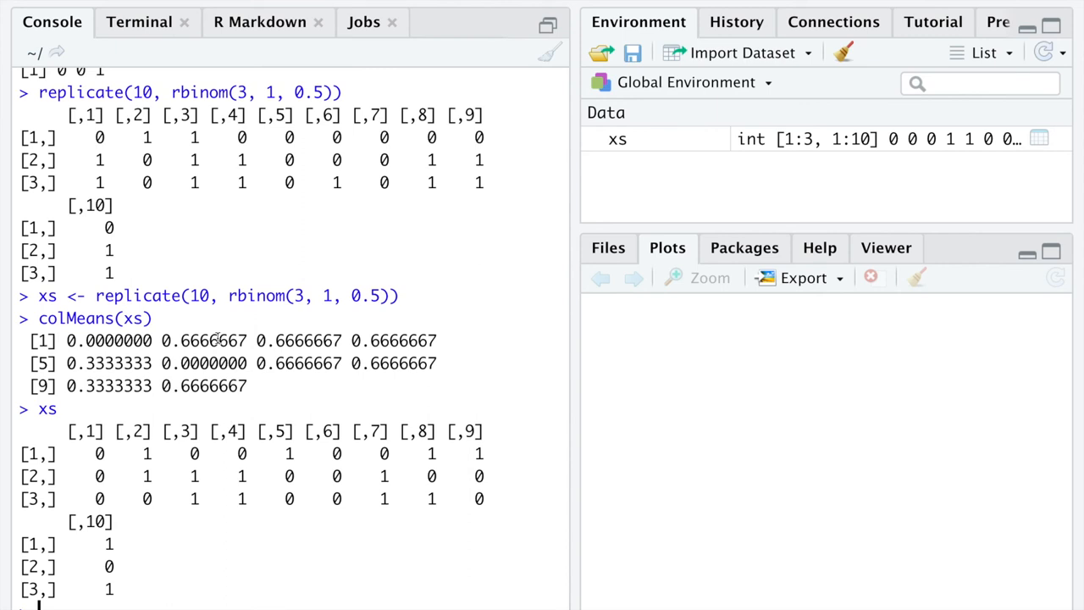
{"action": "double_click", "coordinate": [199, 295]}
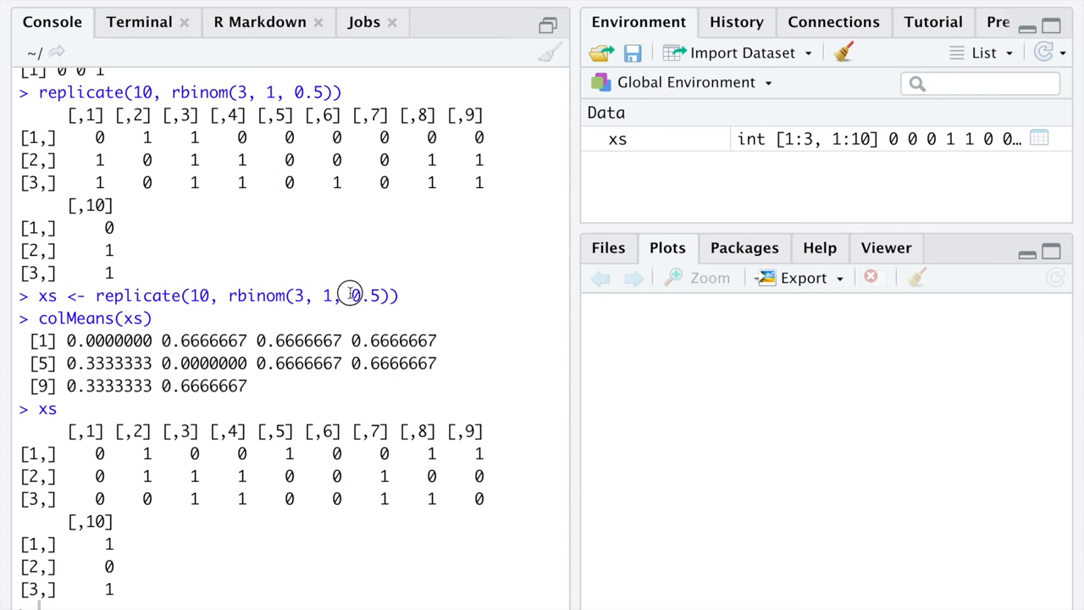
{"action": "double_click", "coordinate": [365, 295]}
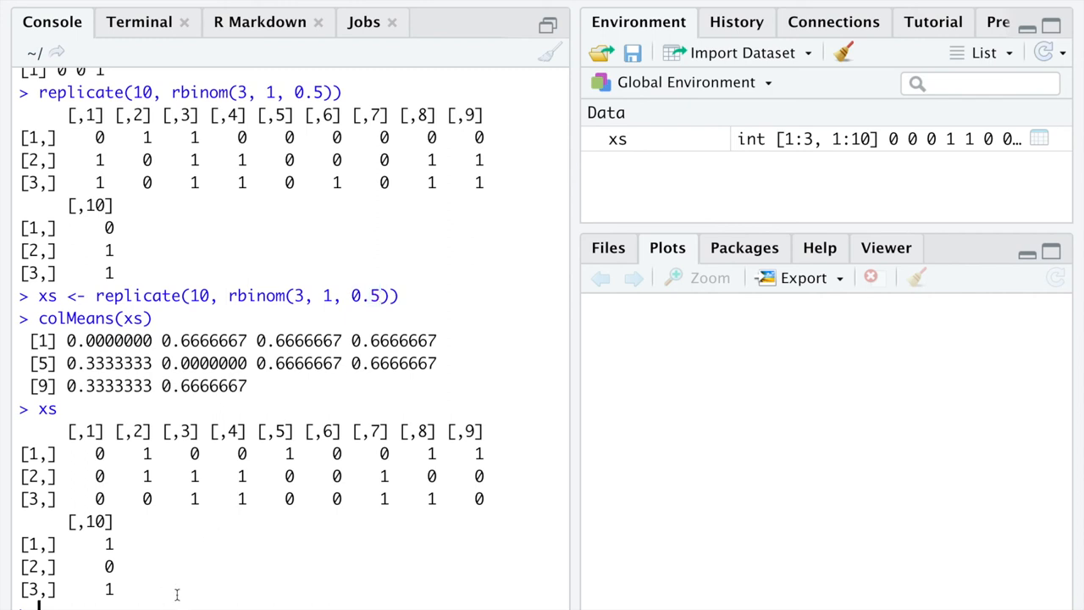
- Clear the console and rerun the simulation as replicate(1001, rbinom(35, 1, 0.5))
{"action": "key", "text": "ctrl+l"}
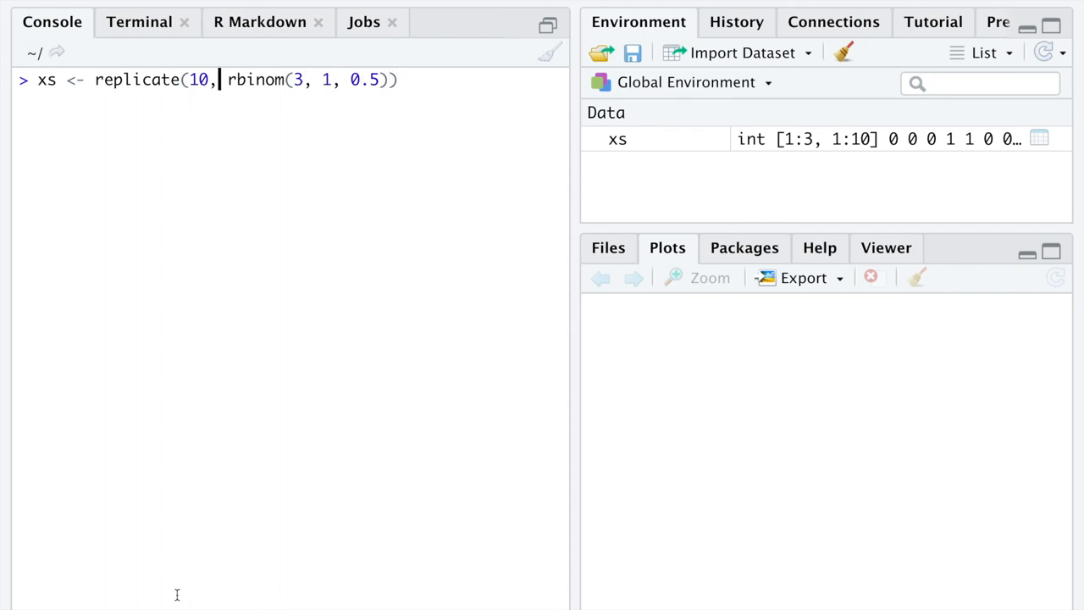
{"action": "type", "text": "01"}
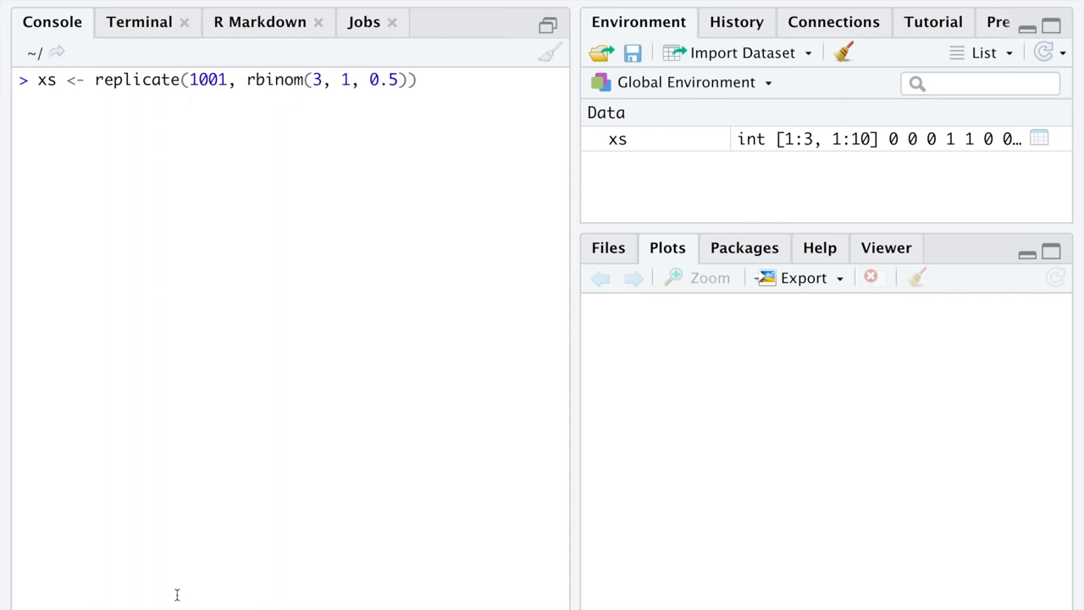
{"action": "left_click", "coordinate": [314, 80]}
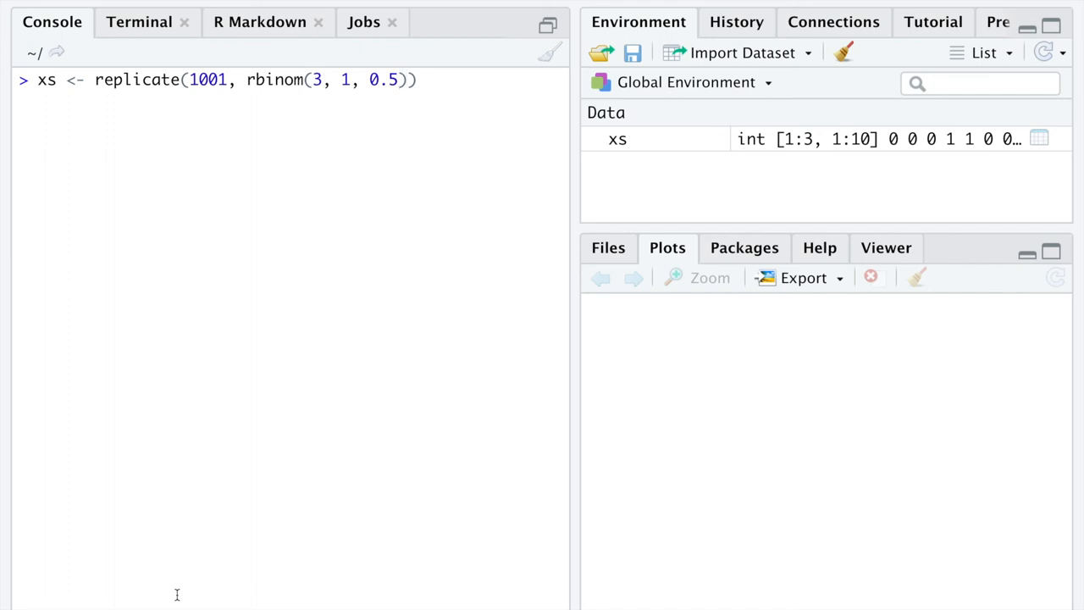
{"action": "type", "text": "5"}
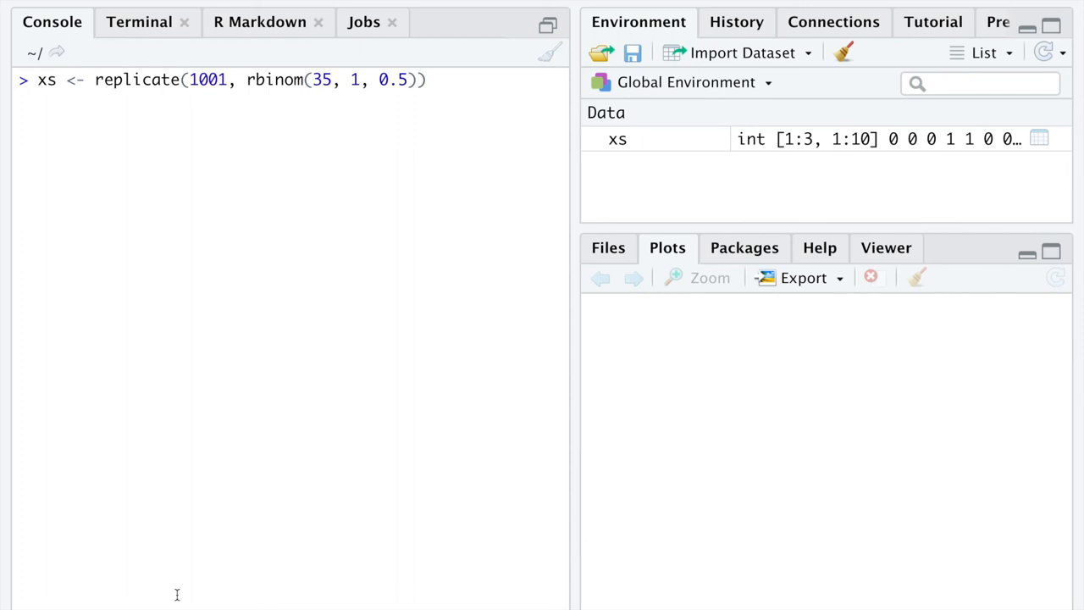
{"action": "key", "text": "Return"}
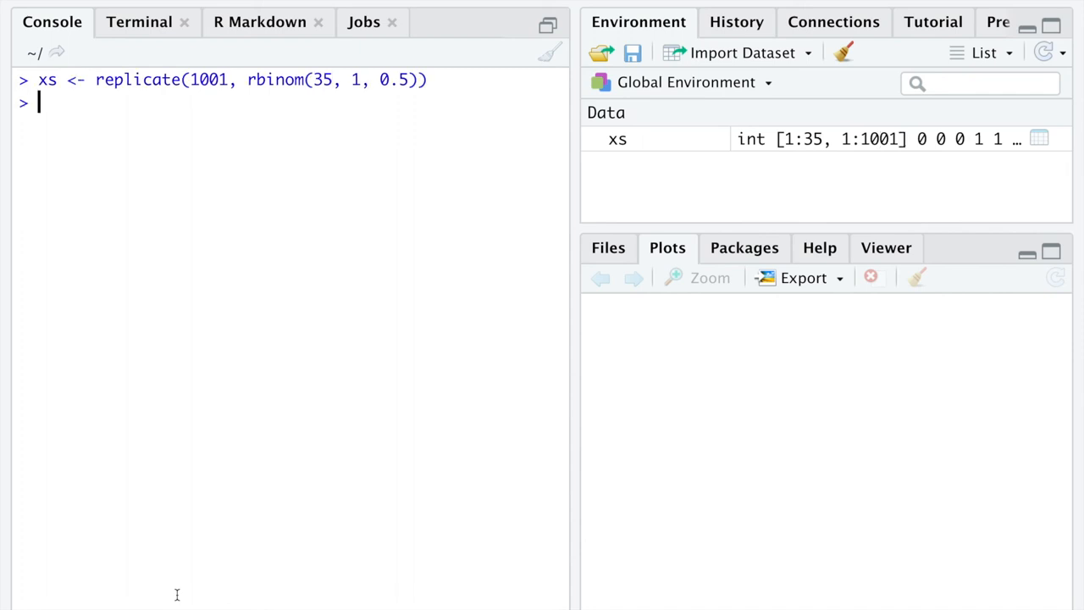
- Store the column means as muhats and print all 1001 sample means
{"action": "type", "text": "mu"}
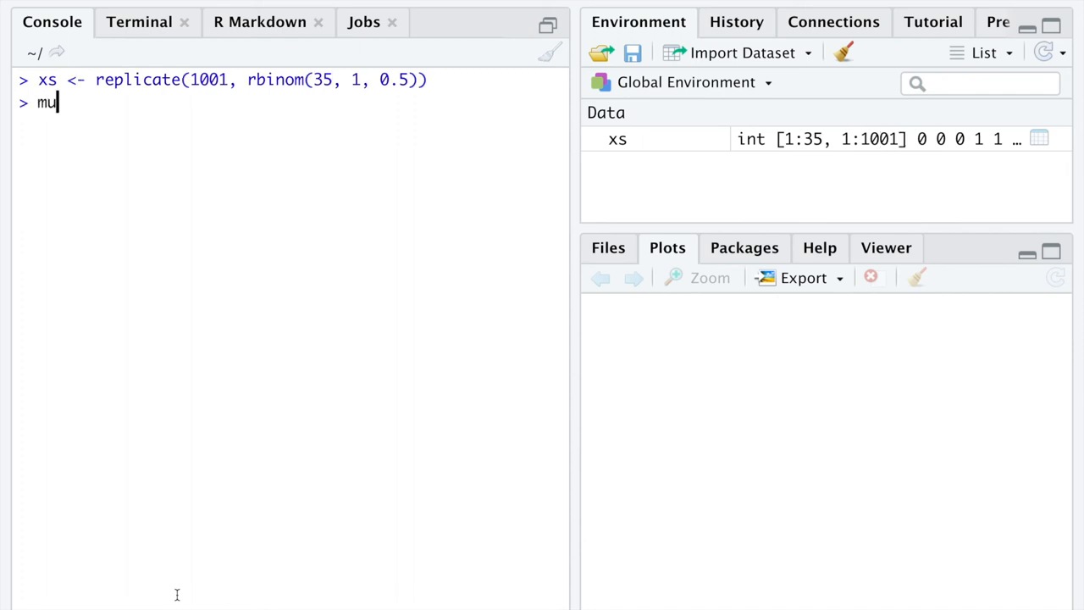
{"action": "type", "text": "hats <-"}
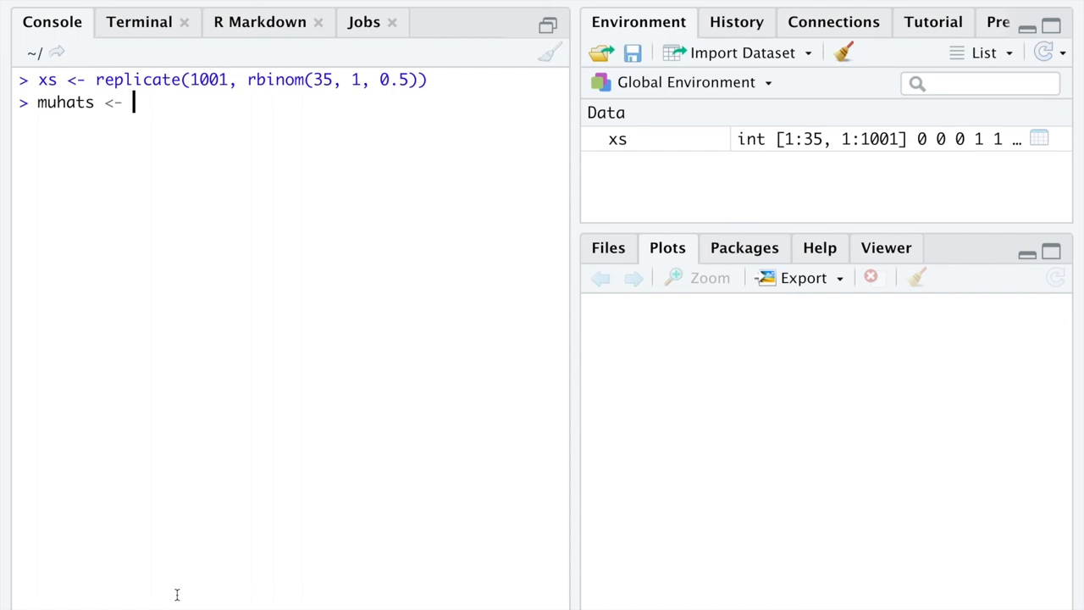
{"action": "type", "text": "colMeans(xs"}
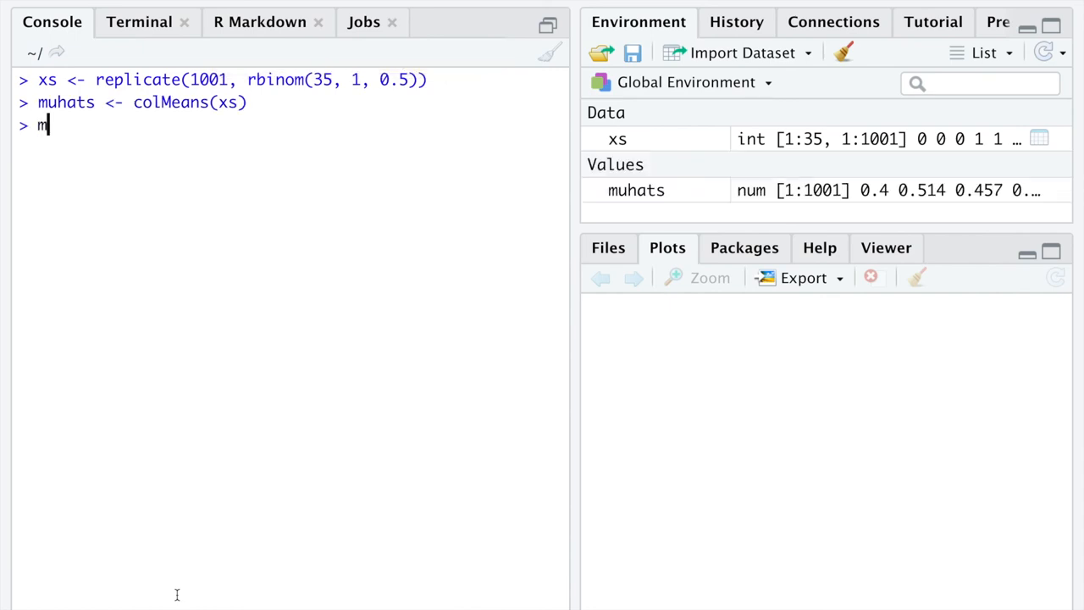
{"action": "type", "text": "uhats"}
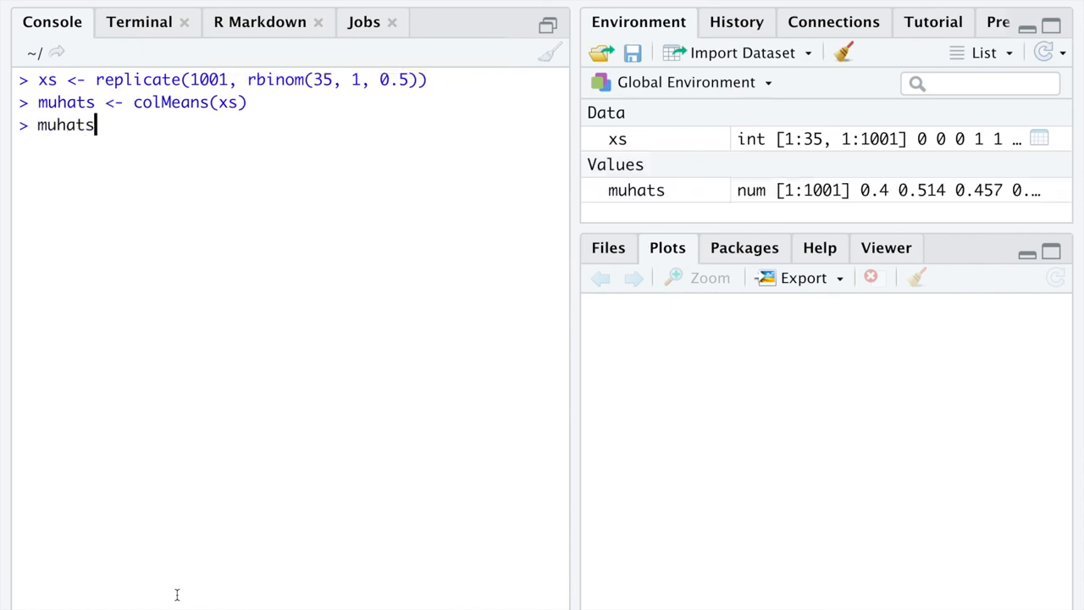
{"action": "key", "text": "Return"}
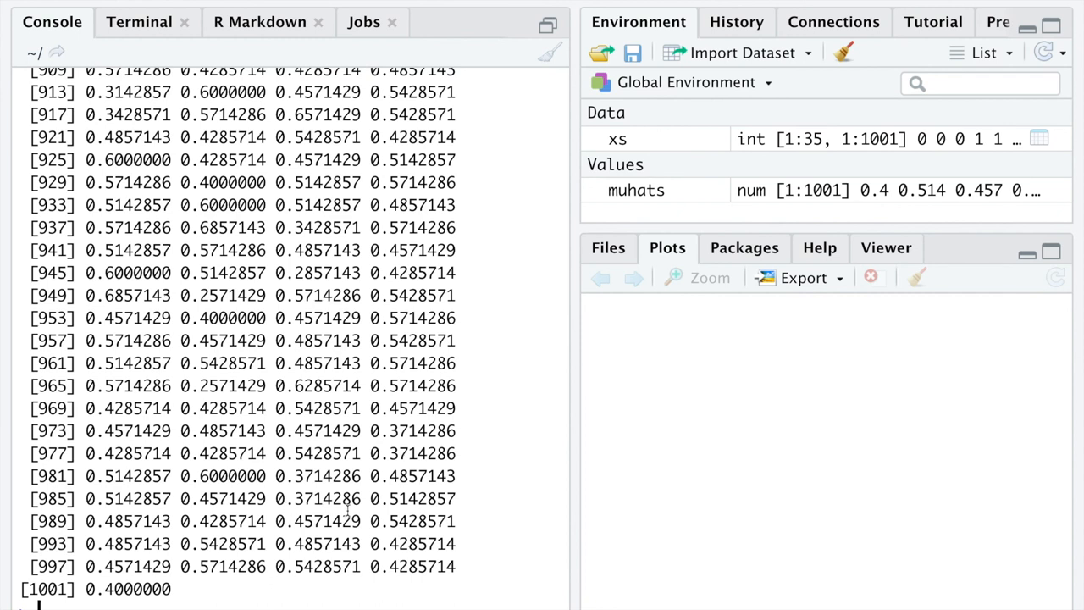
{"action": "mouse_move", "coordinate": [271, 295]}
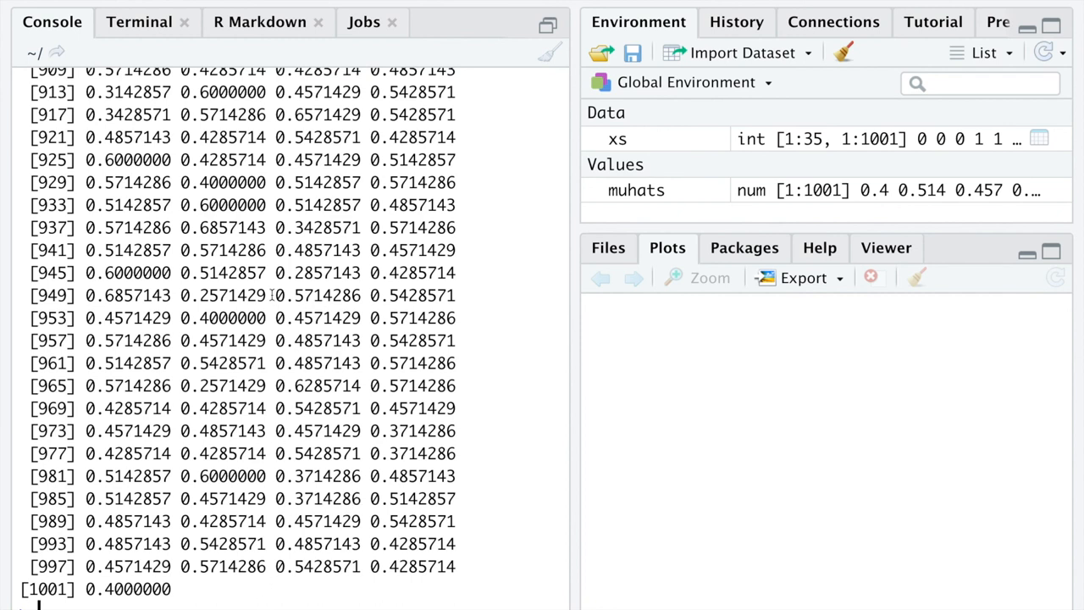
{"action": "double_click", "coordinate": [117, 159]}
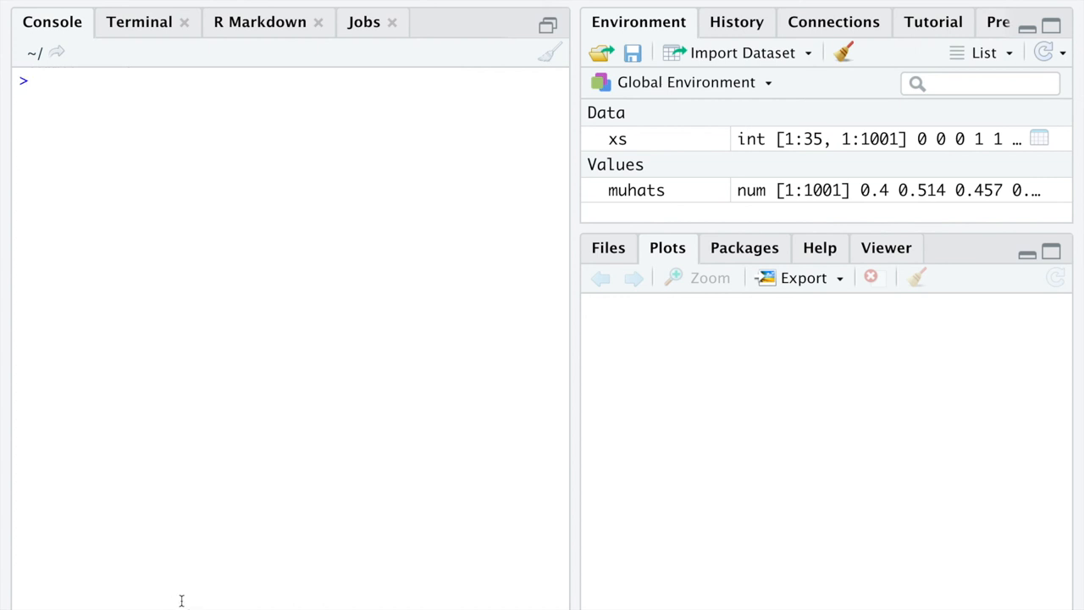
- Rerun xs <- replicate(1001, rbinom(35, 1, 0.5)) and recompute muhats with colMeans(xs)
{"action": "type", "text": "xs <- replicate(1001, rbinom(35, 1, 0.5))"}
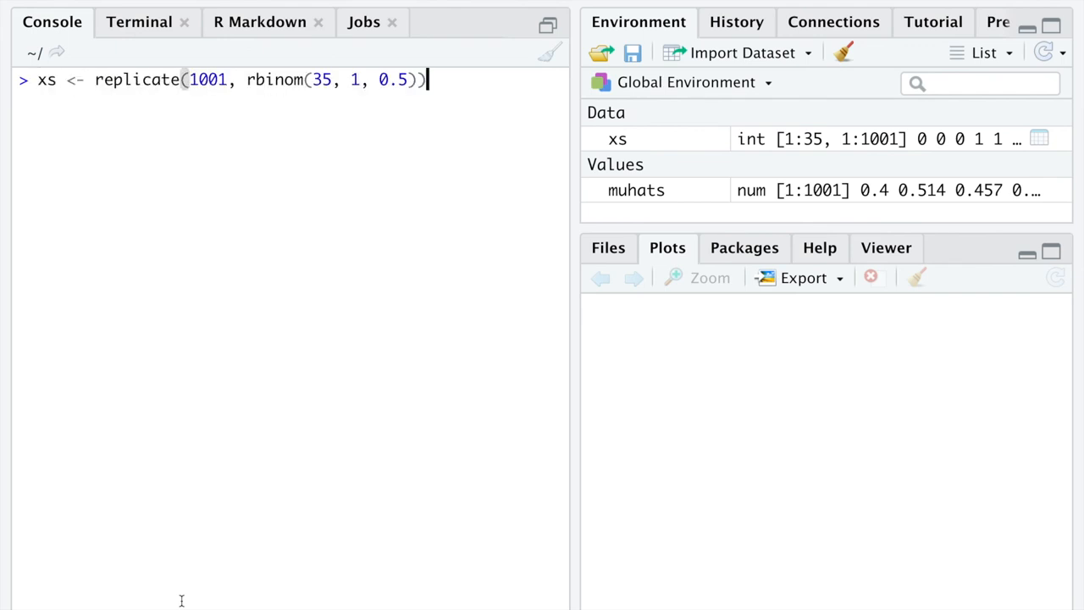
{"action": "key", "text": "Return"}
{"action": "type", "text": "muhats <- colMeans(xs)"}
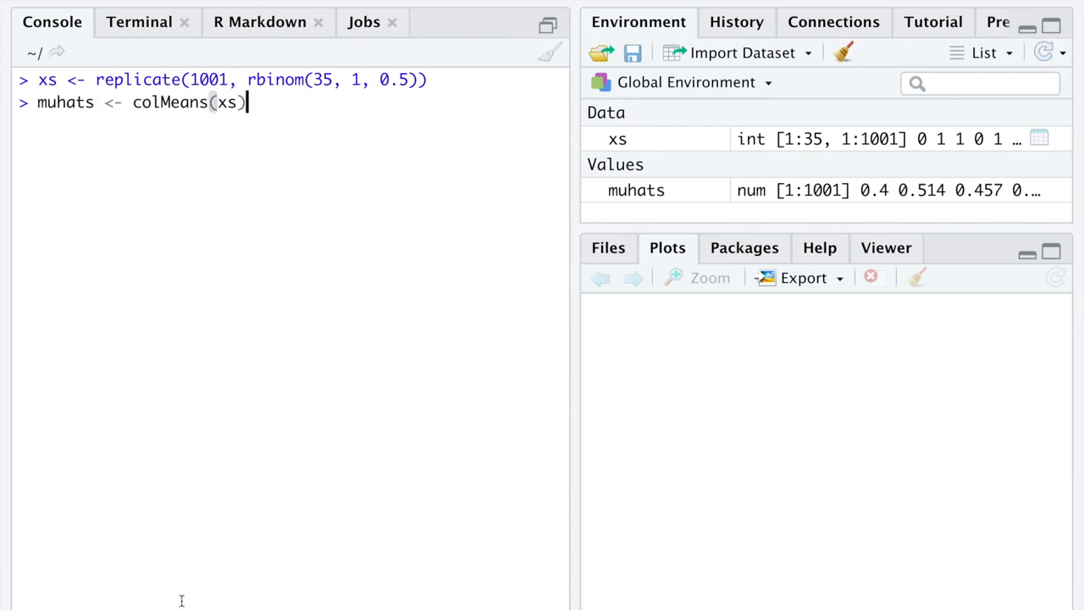
{"action": "key", "text": "Return"}
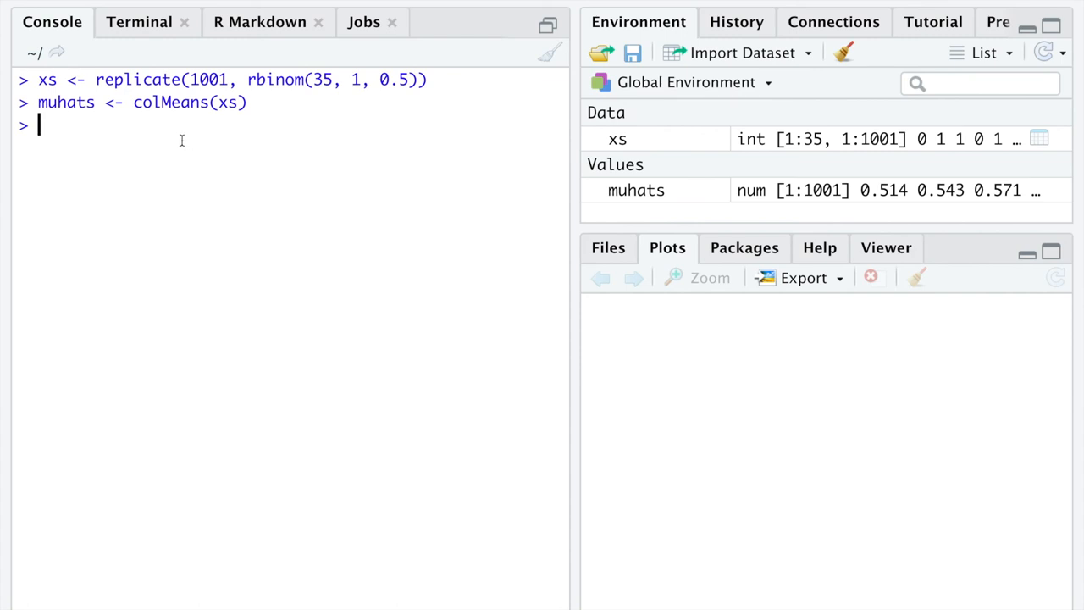
- Load ggplot2 and build df <- data.frame(mus = muhats)
{"action": "type", "text": "library("}
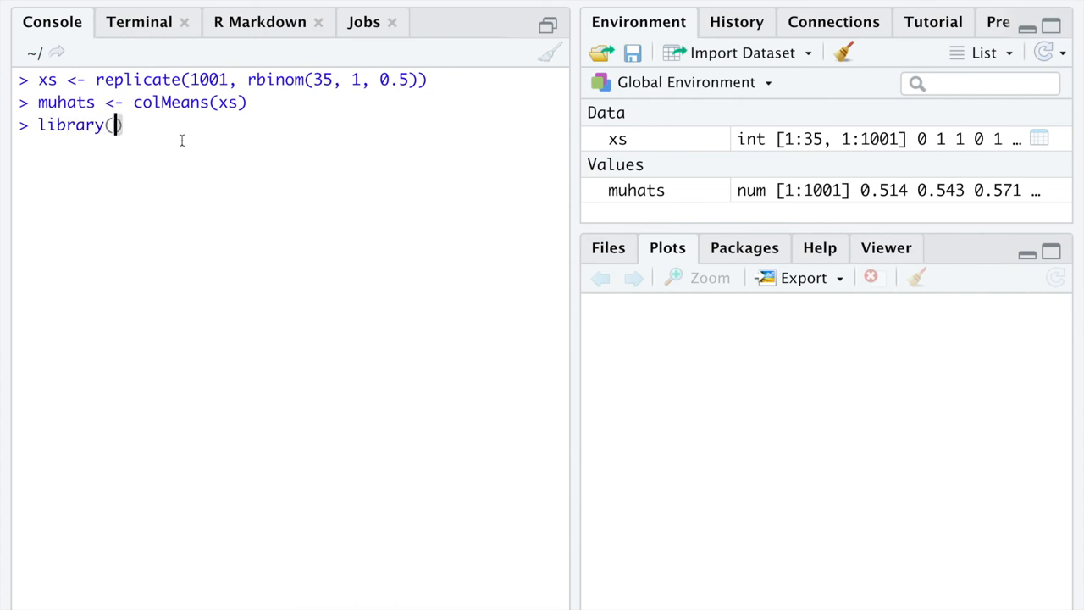
{"action": "type", "text": "ggplot2"}
{"action": "type", "text": "df <-"}
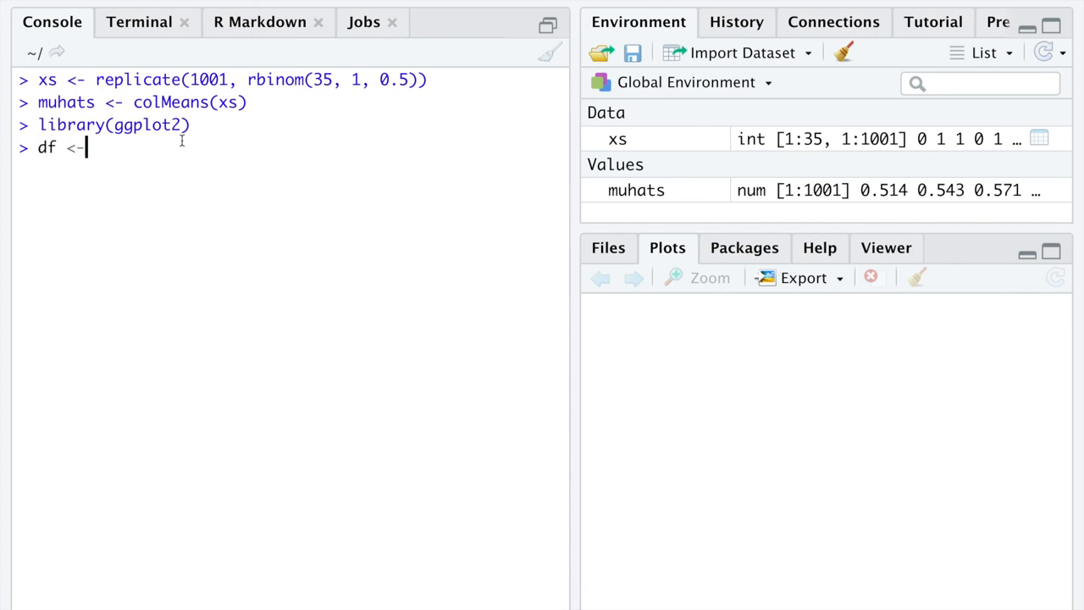
{"action": "type", "text": "data.frame("}
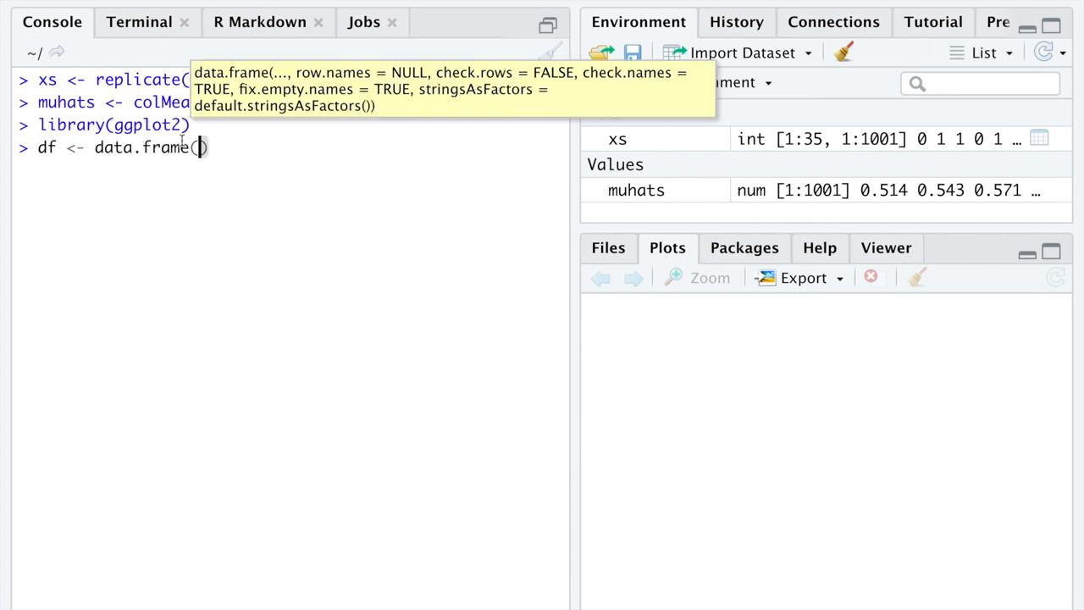
{"action": "type", "text": "M"}
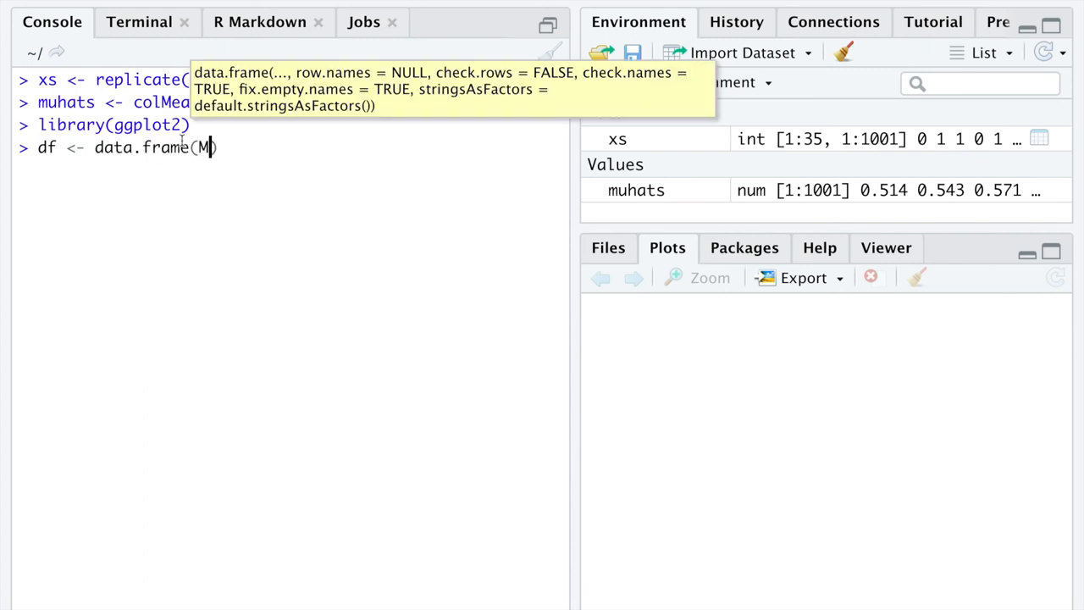
{"action": "type", "text": "us ="}
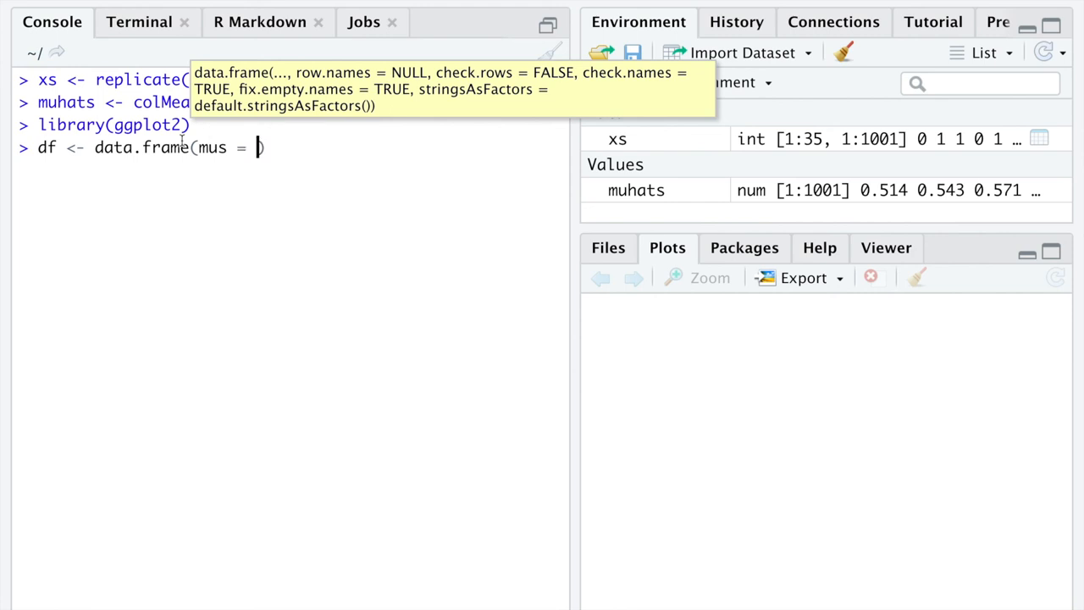
{"action": "type", "text": "muhats"}
{"action": "key", "text": "Return"}
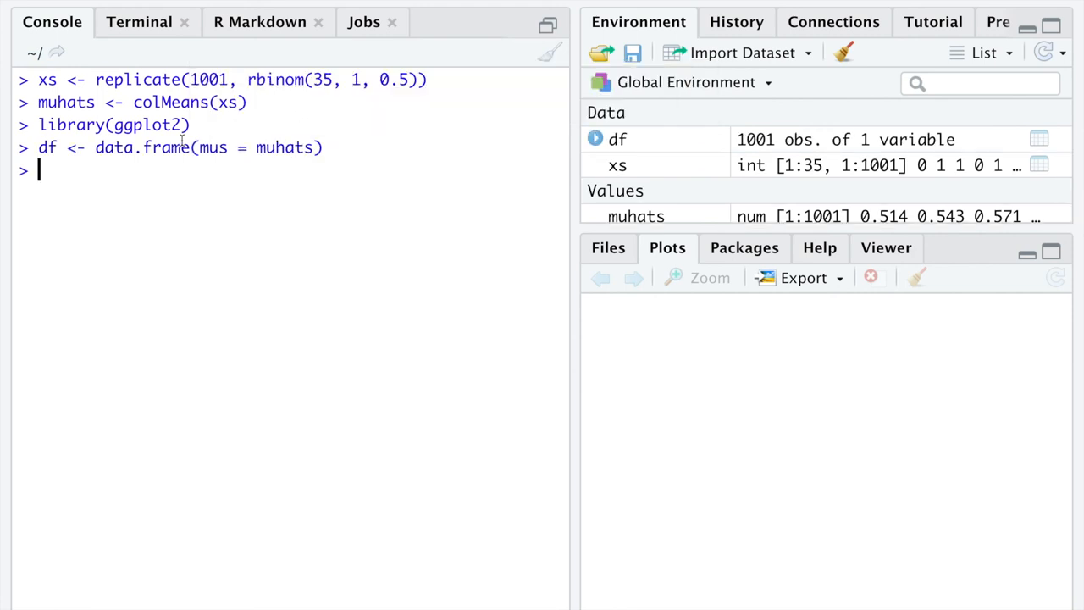
- Run ggplot(df, aes(mus)) + geom_density() to plot the sample-mean density
{"action": "type", "text": "ggplot(df, aes"}
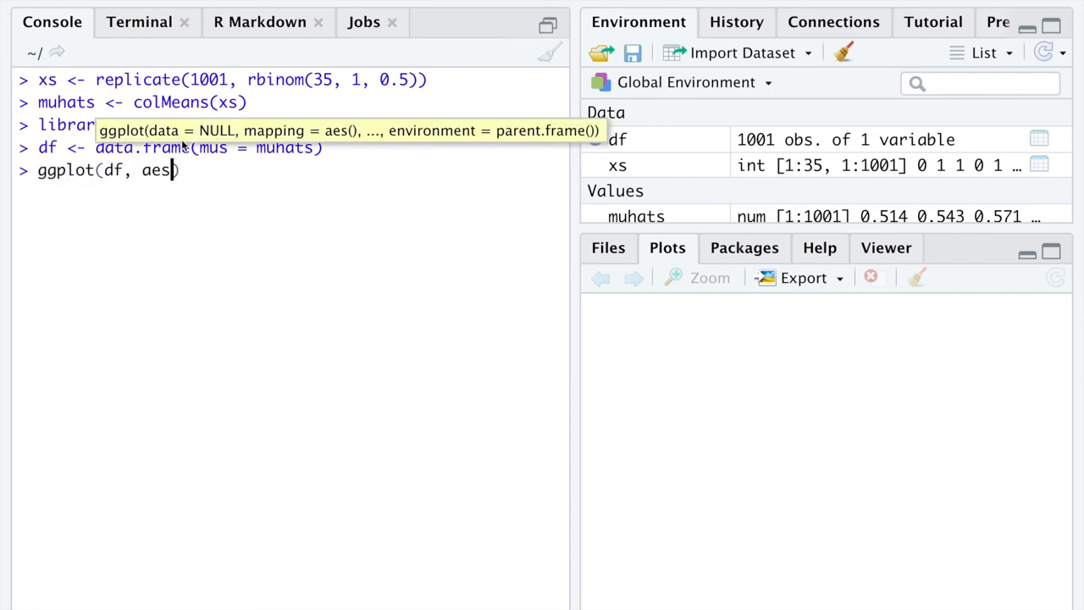
{"action": "type", "text": "mus)) + geom_density()"}
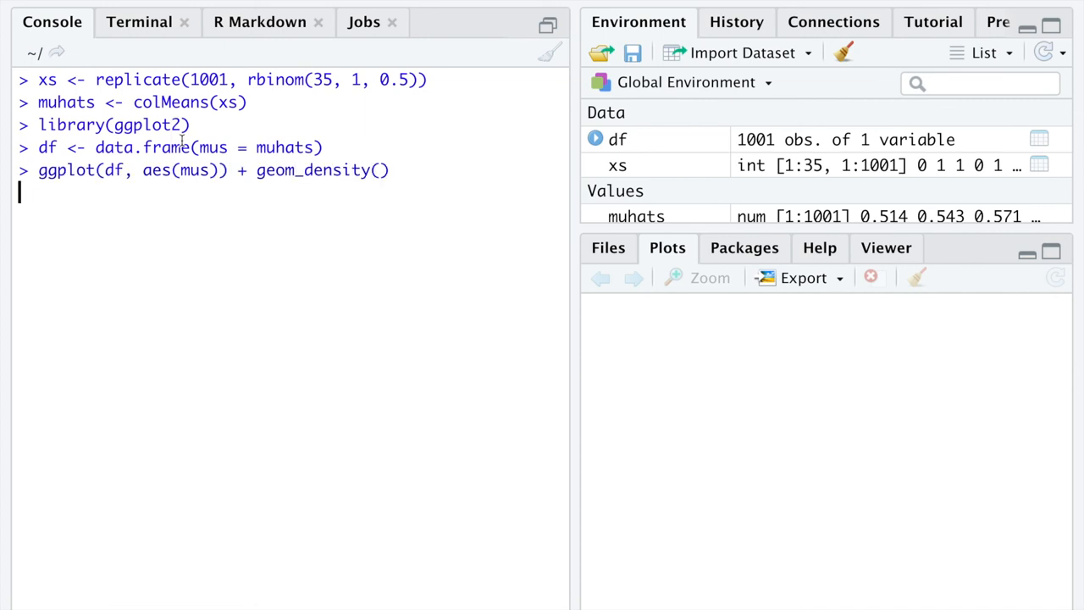
{"action": "key", "text": "Return"}
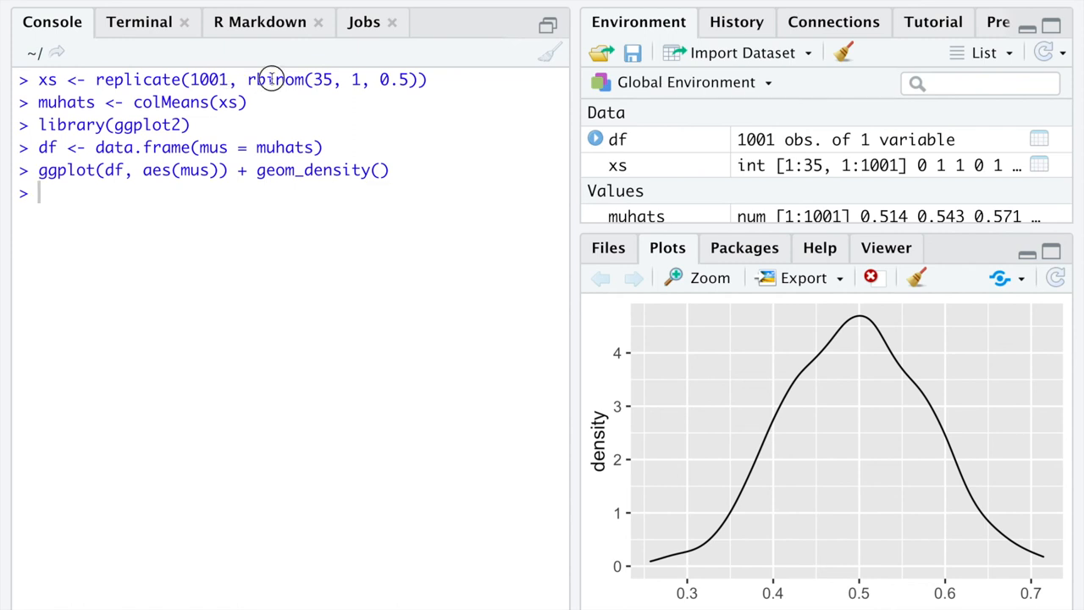
- Highlight rbinom, muhats and colMeans(xs) in the console while the density plot displays
{"action": "double_click", "coordinate": [274, 79]}
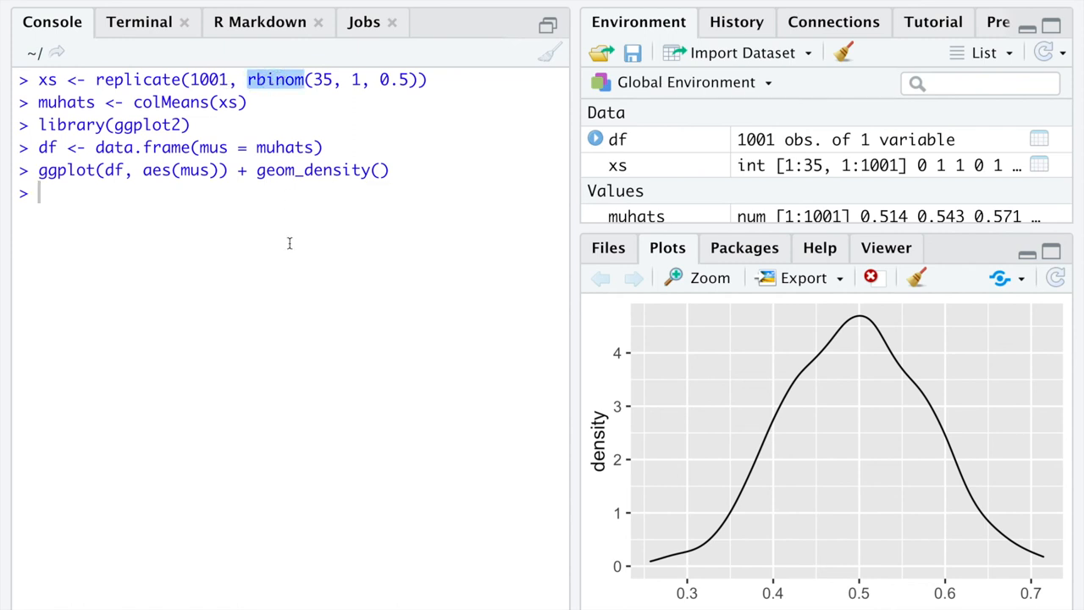
{"action": "double_click", "coordinate": [174, 102]}
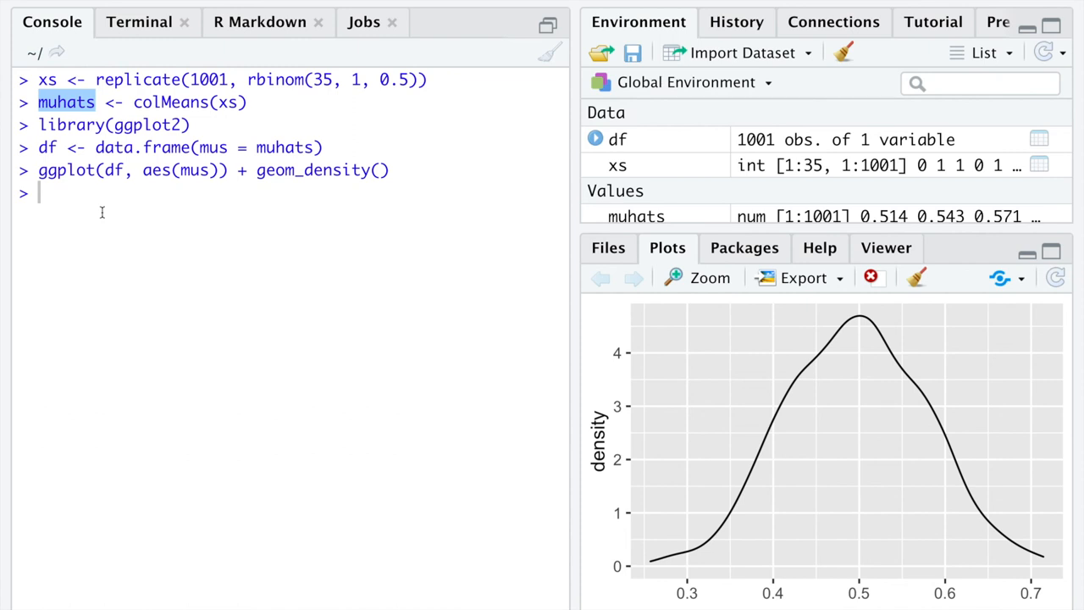
{"action": "mouse_move", "coordinate": [673, 574]}
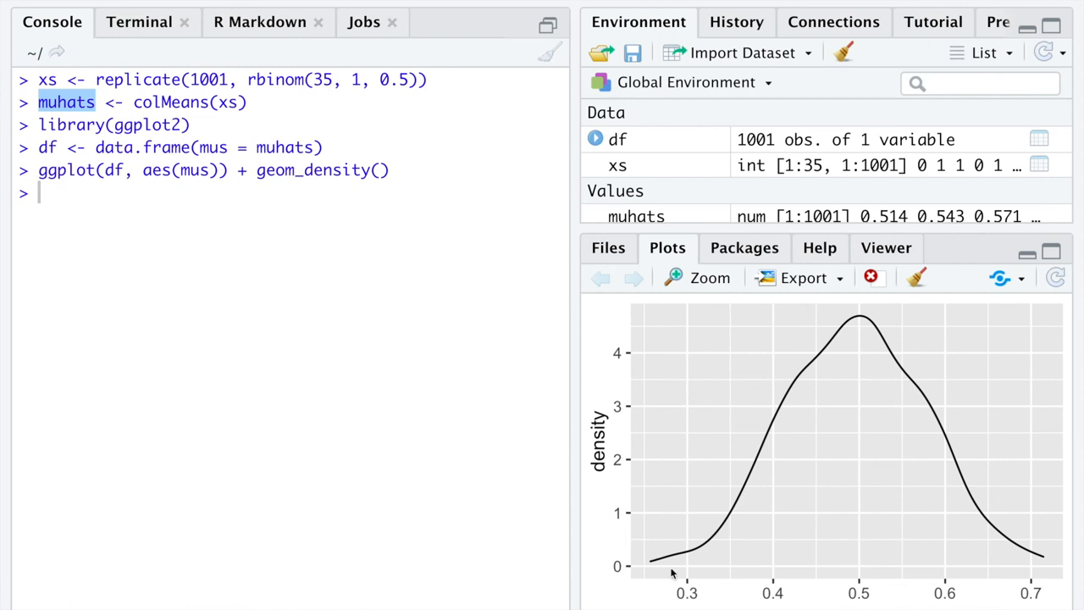
{"action": "mouse_move", "coordinate": [1006, 536]}
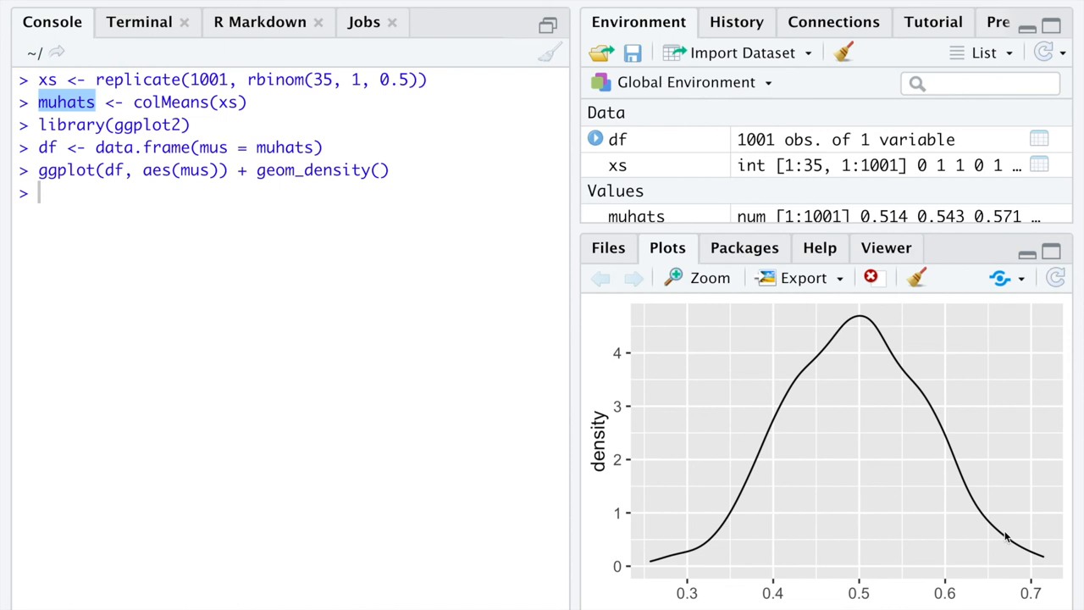
{"action": "mouse_move", "coordinate": [865, 537]}
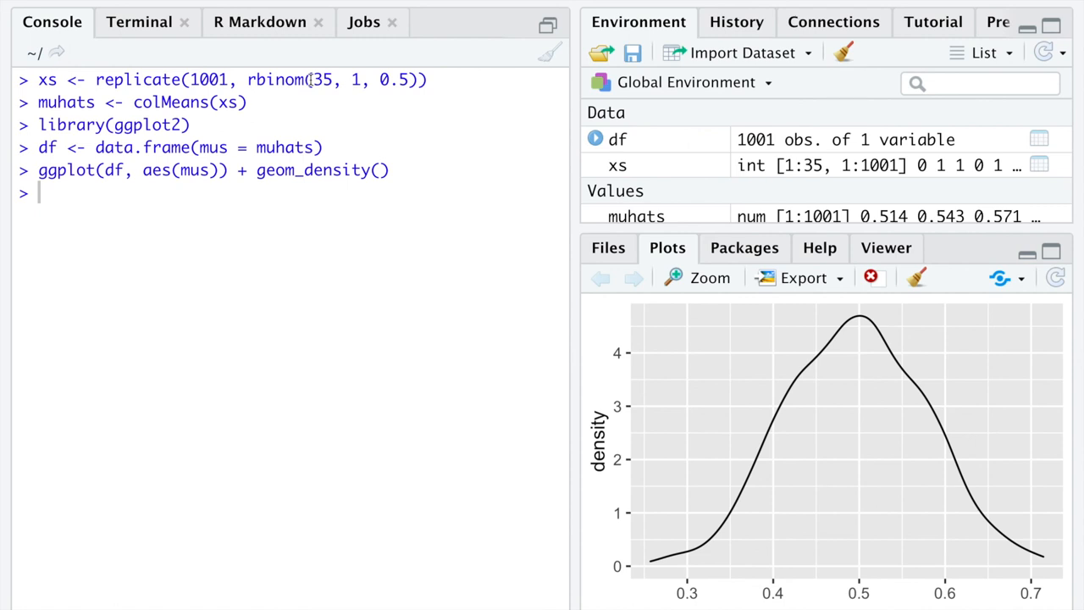
{"action": "double_click", "coordinate": [194, 102]}
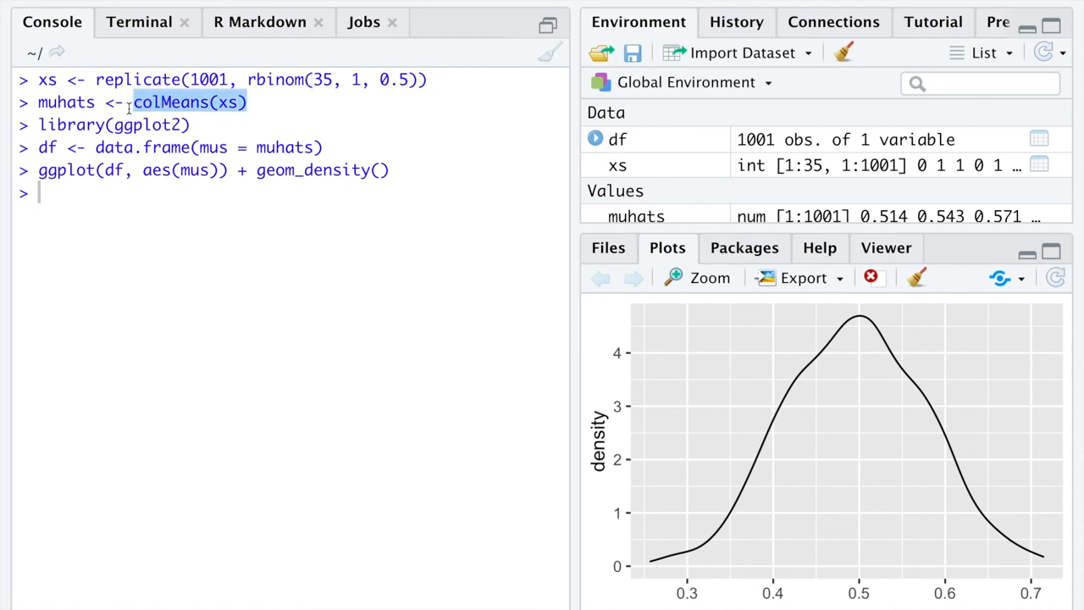
{"action": "double_click", "coordinate": [65, 102]}
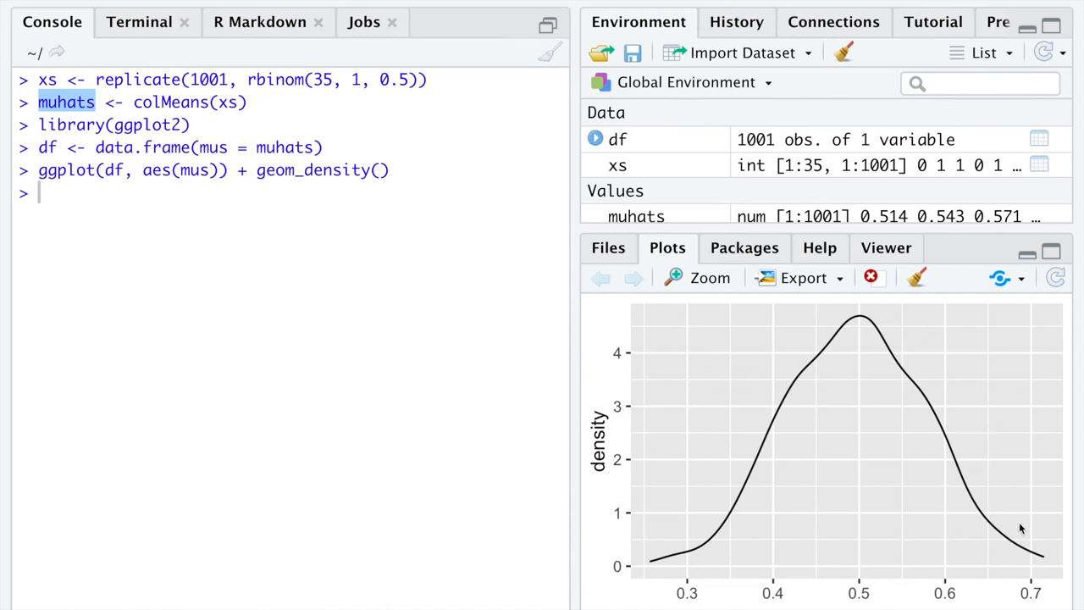
{"action": "mouse_move", "coordinate": [877, 513]}
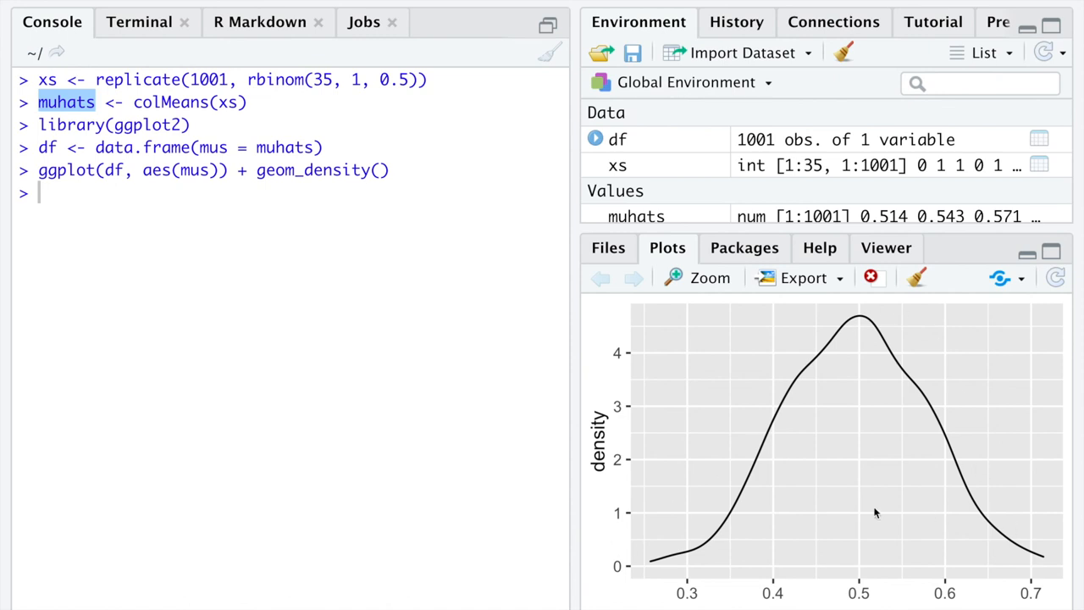
{"action": "mouse_move", "coordinate": [923, 505]}
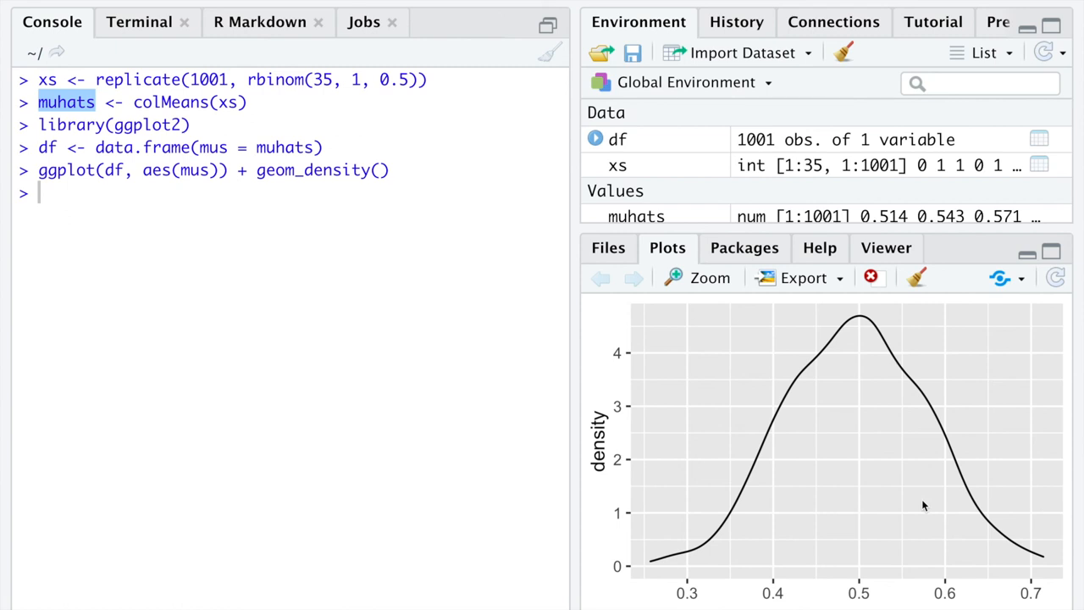